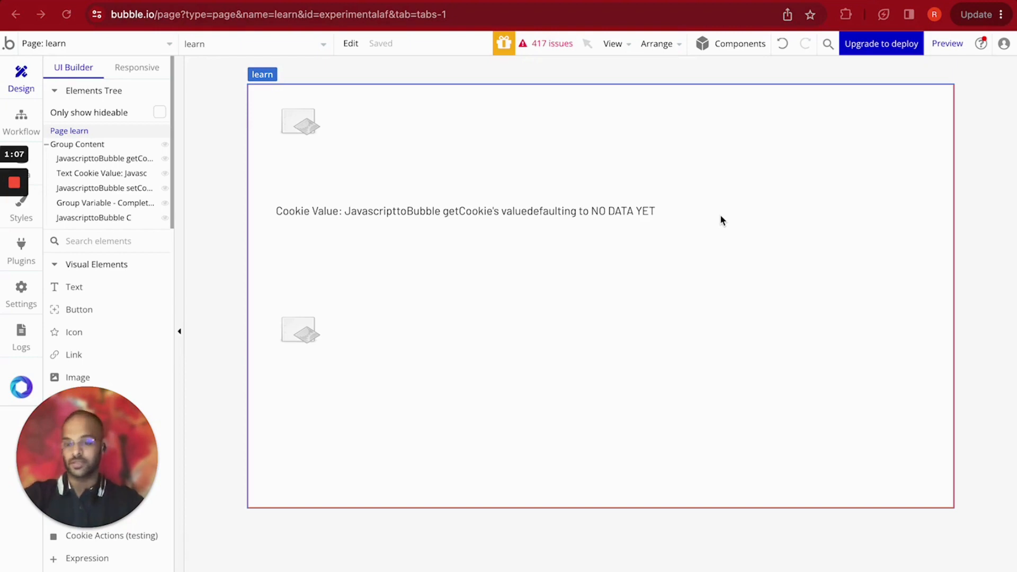
mouse_move(338, 475)
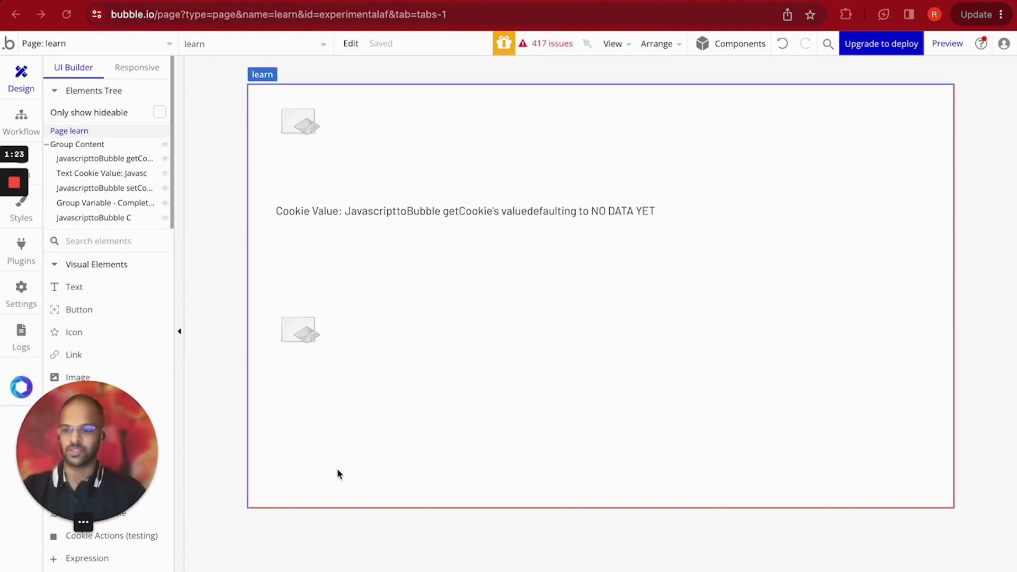
mouse_move(88, 392)
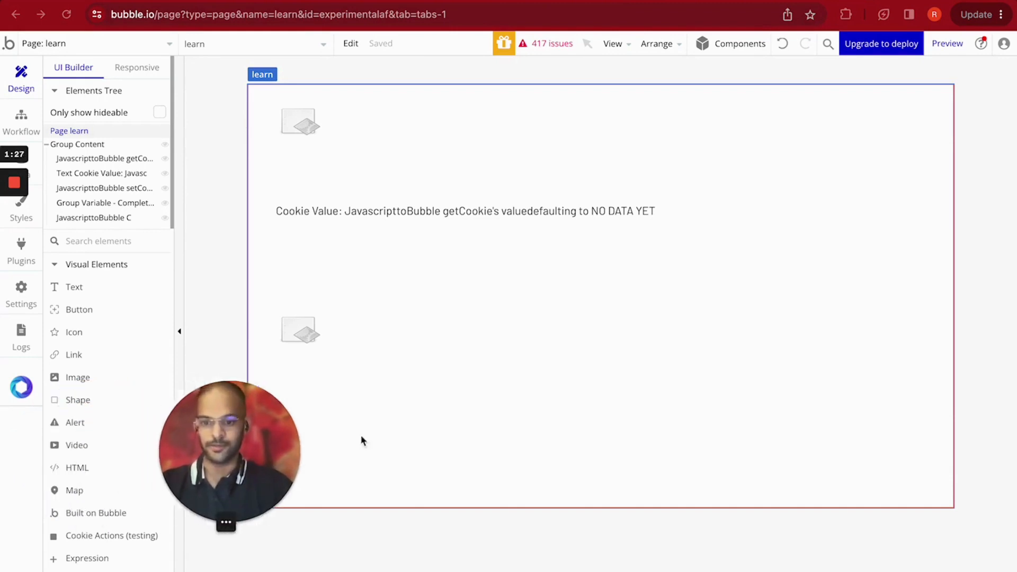
mouse_move(691, 266)
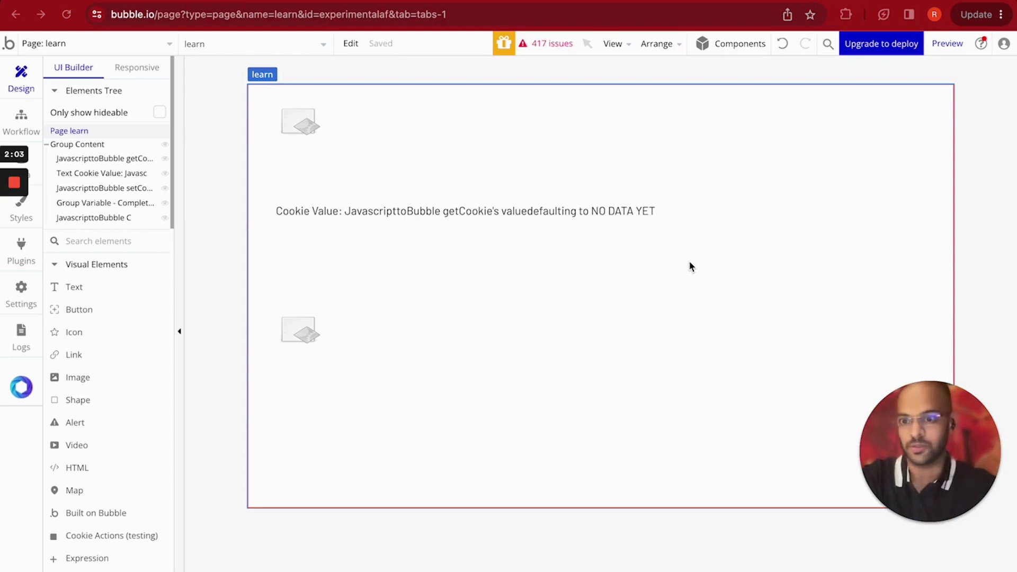
mouse_move(616, 329)
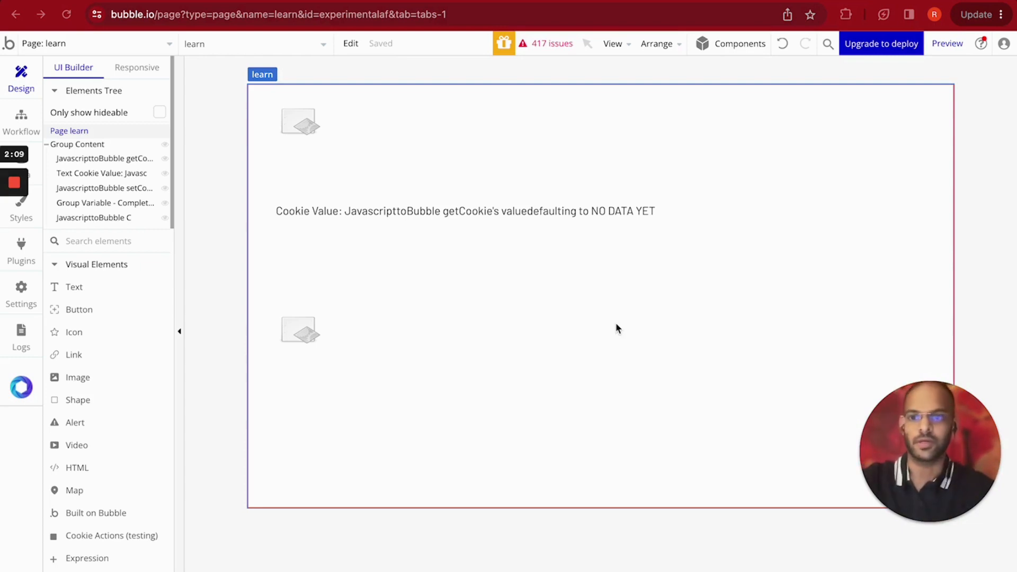
mouse_move(297, 134)
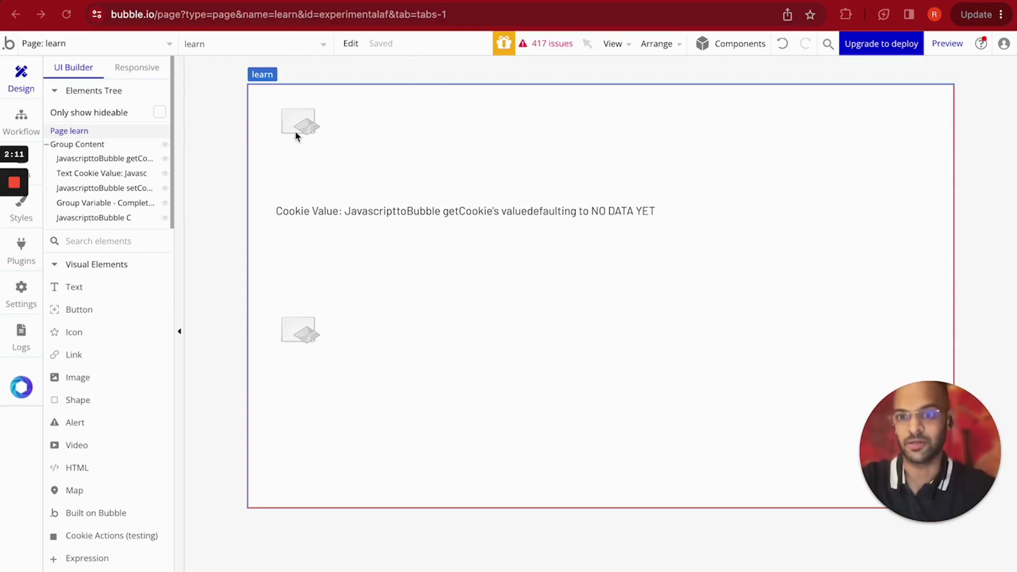
mouse_move(303, 134)
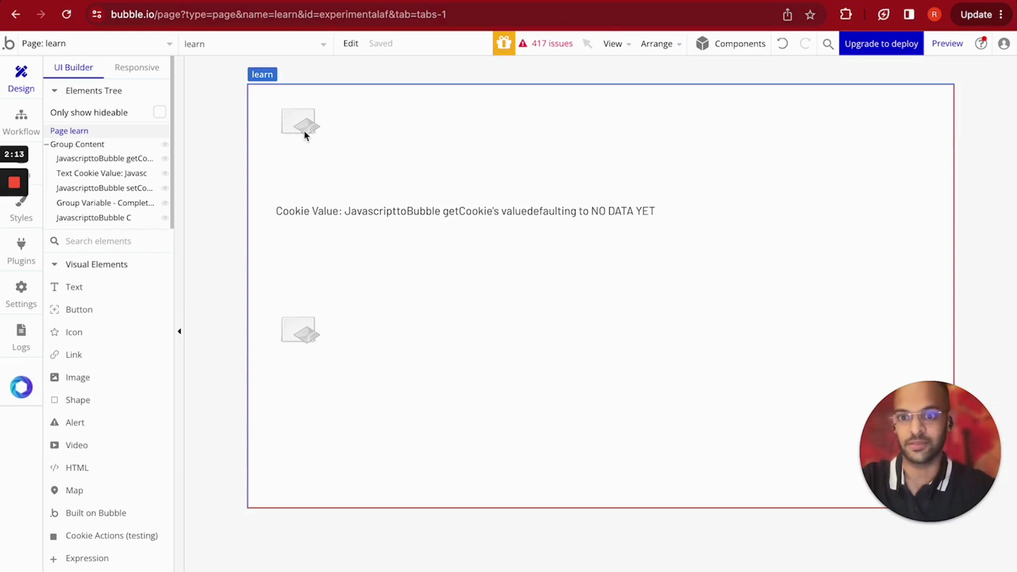
Step: Inspect the getCookie and setCookie JavaScript-to-Bubble elements and the Group Content container on the canvas
click(298, 121)
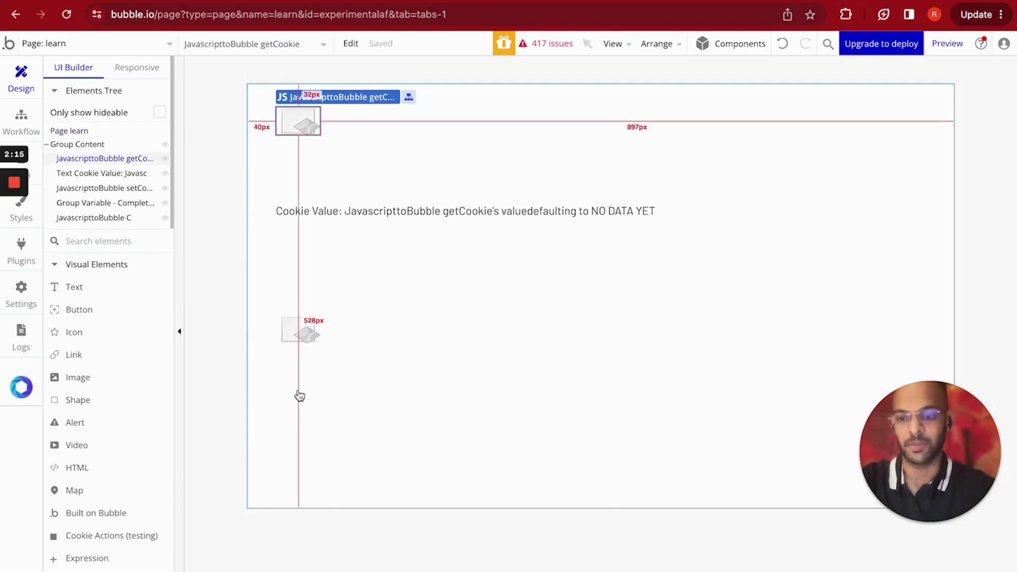
click(298, 329)
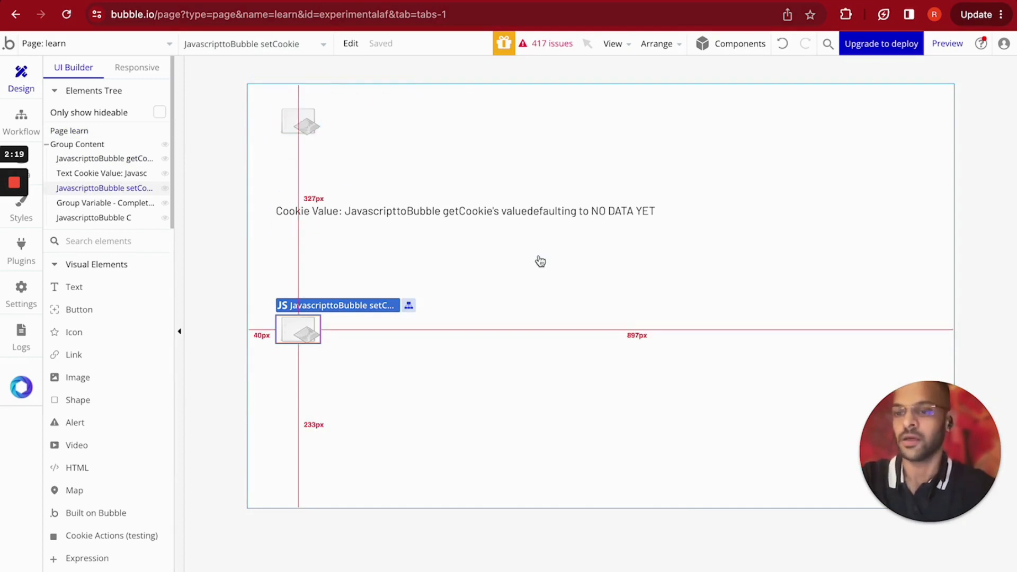
click(77, 144)
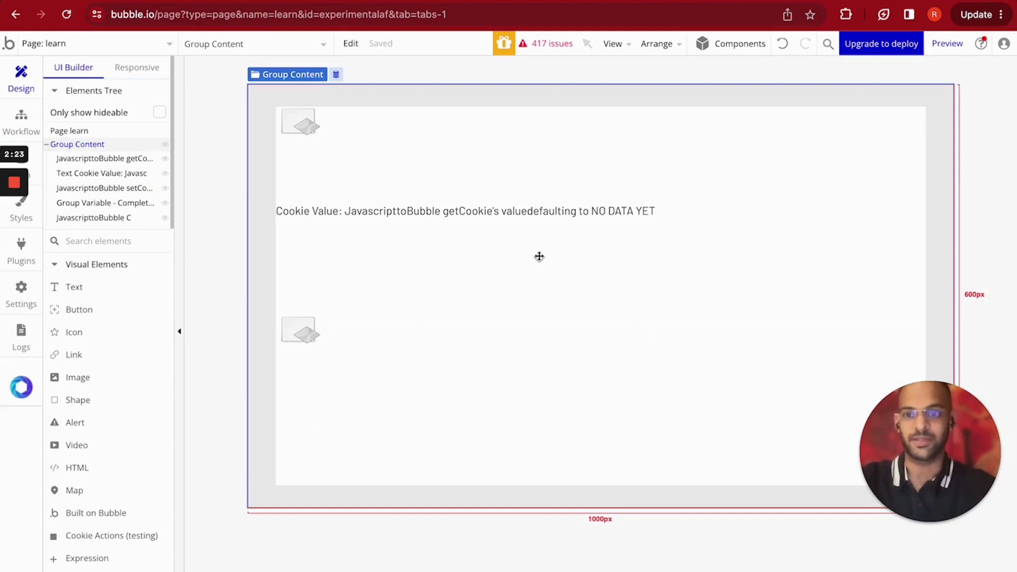
mouse_move(324, 156)
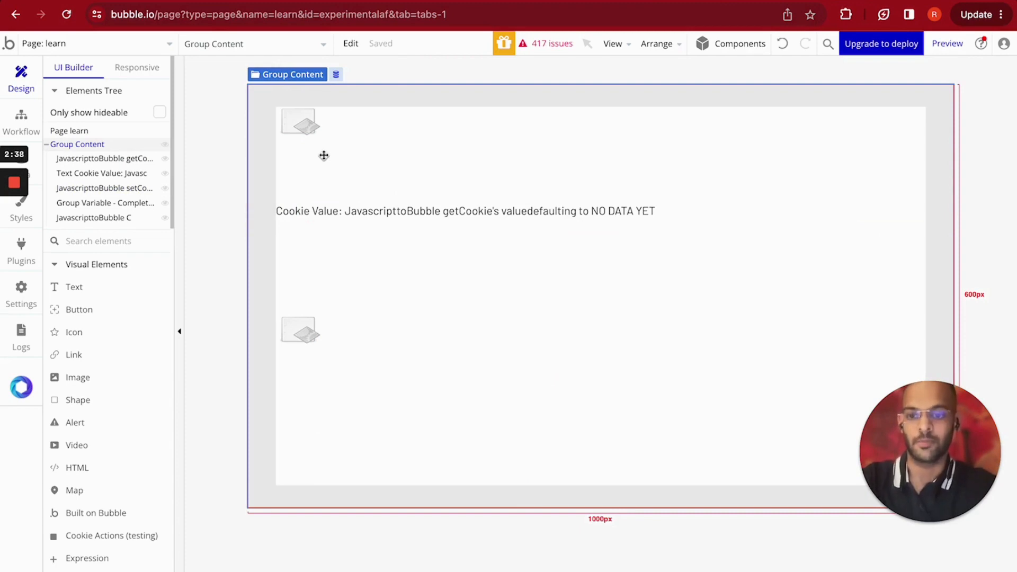
click(298, 122)
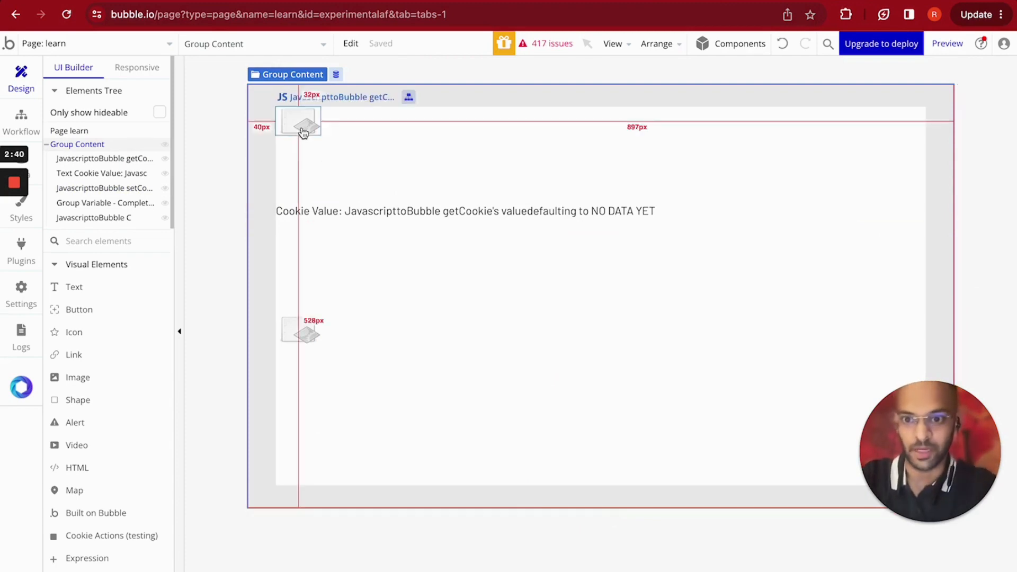
click(297, 120)
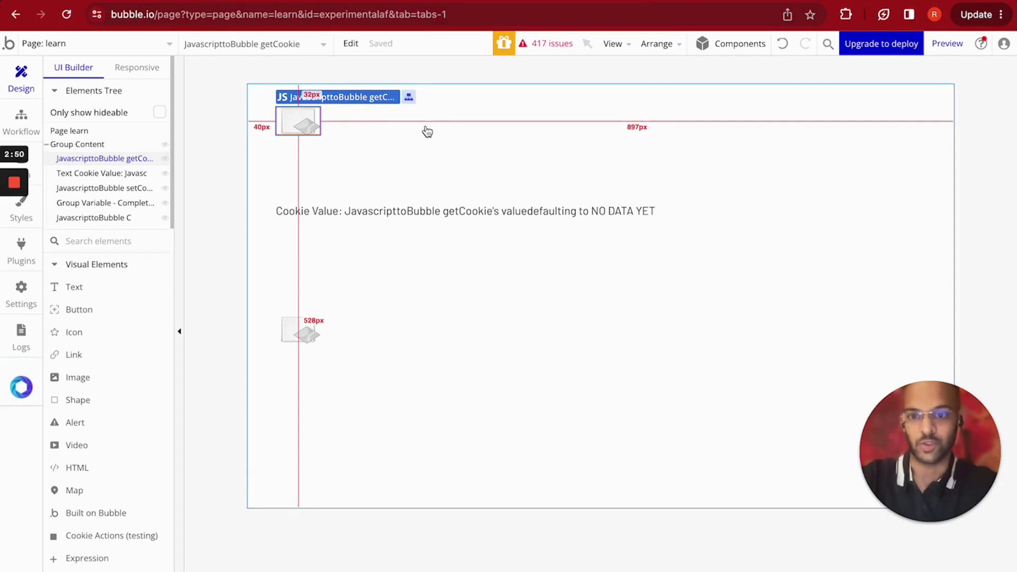
mouse_move(425, 174)
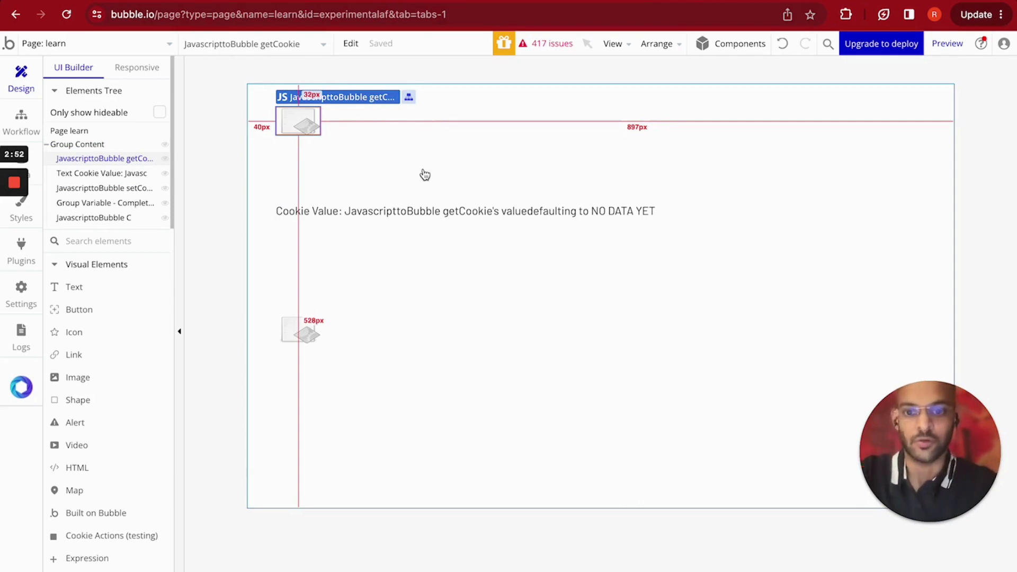
click(77, 144)
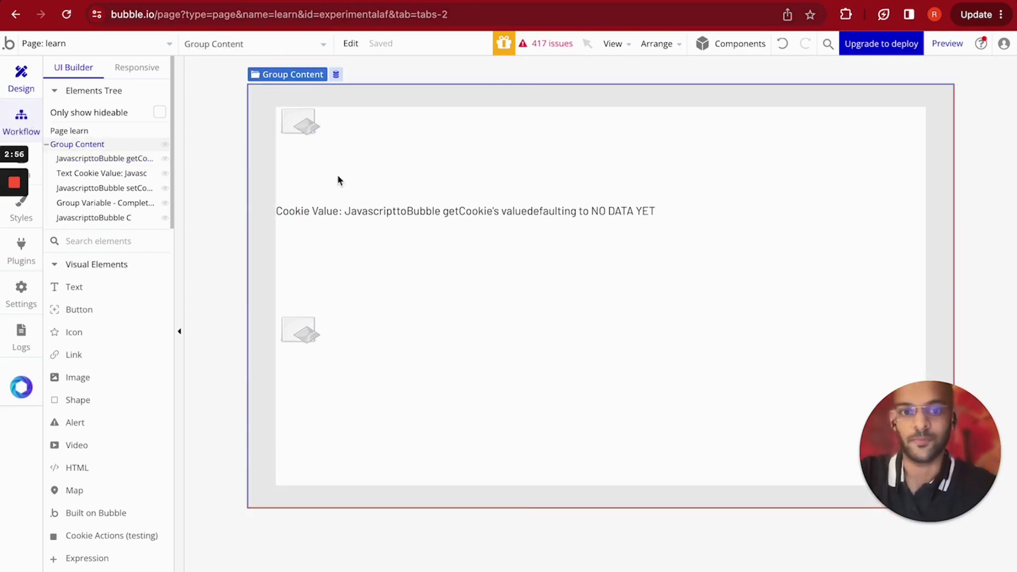
mouse_move(539, 178)
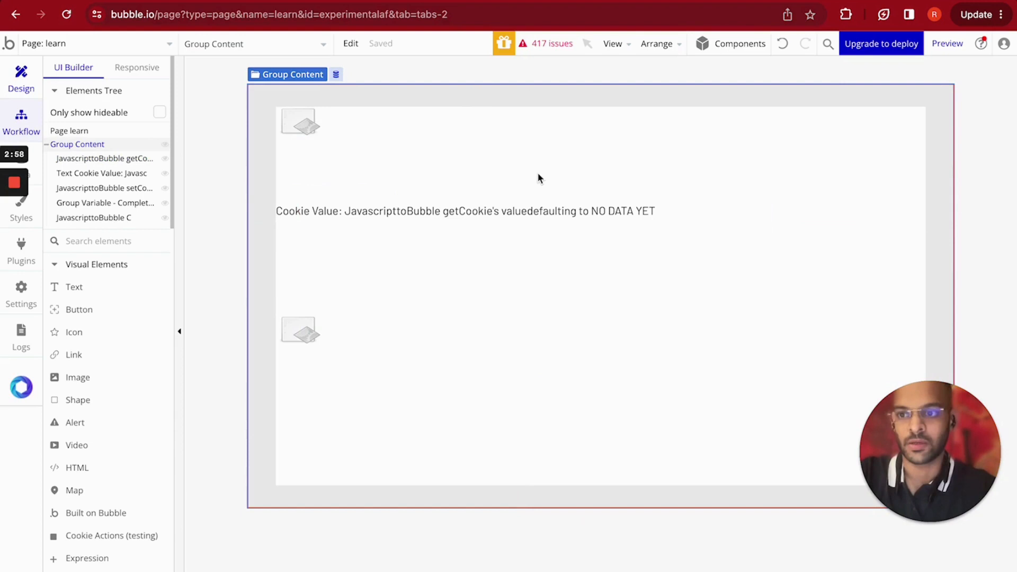
Step: Show the 'Page is loaded' workflow's JS - Get Cookie action and scroll through its script
click(21, 120)
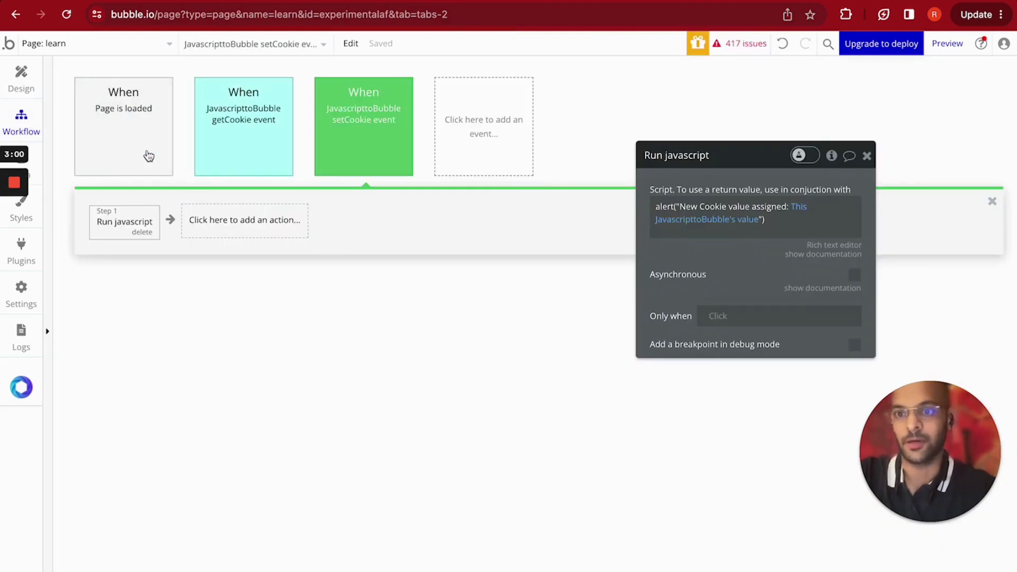
click(124, 127)
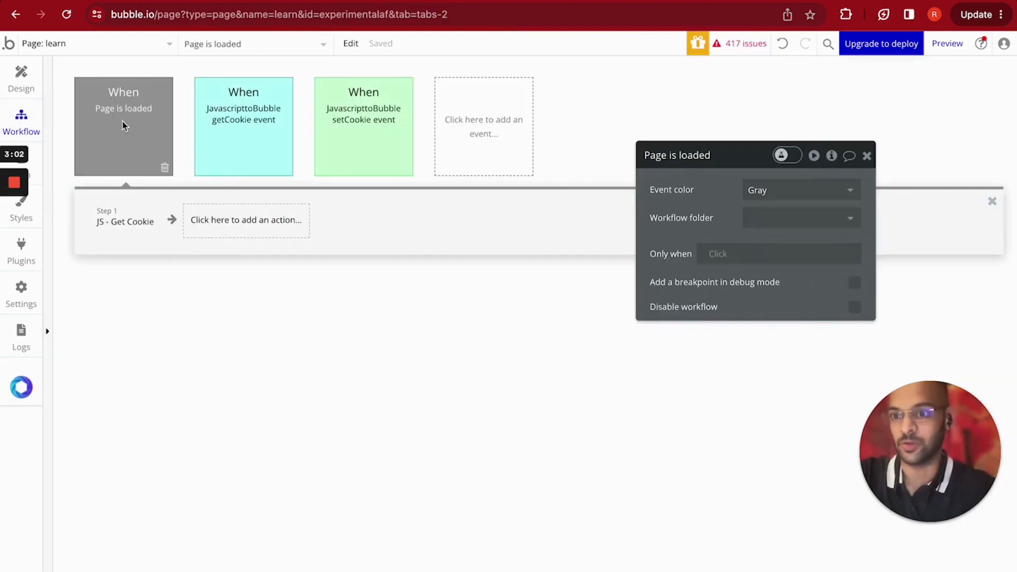
mouse_move(125, 222)
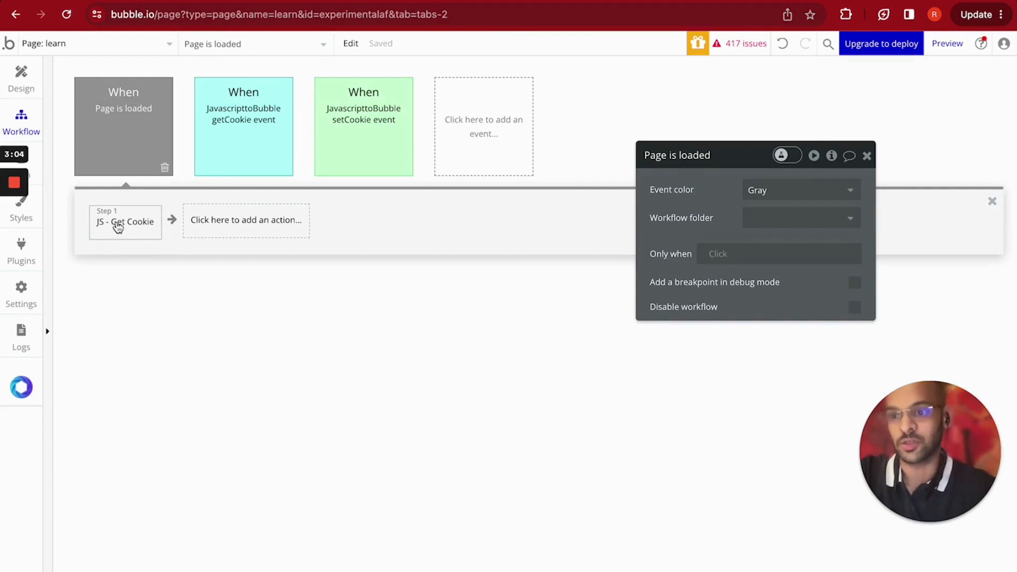
click(124, 222)
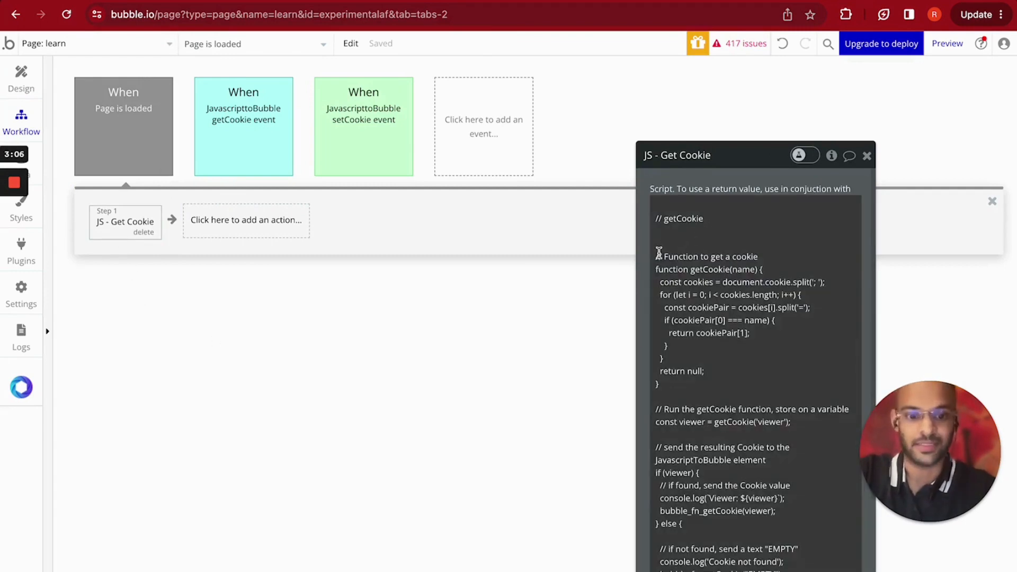
scroll(down, 3)
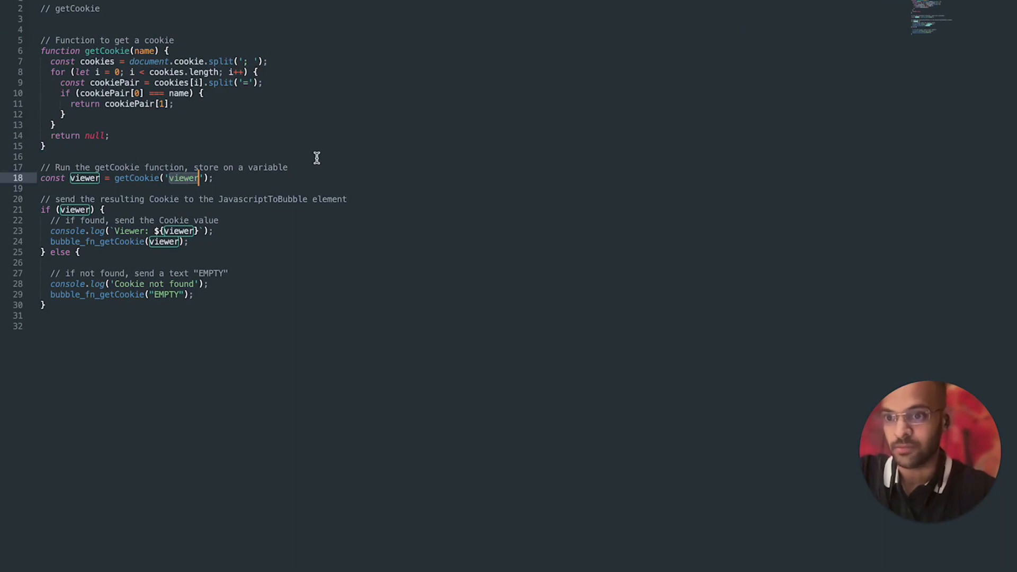
Step: Highlight the code line that stores getCookie('viewer') in the viewer variable
click(184, 179)
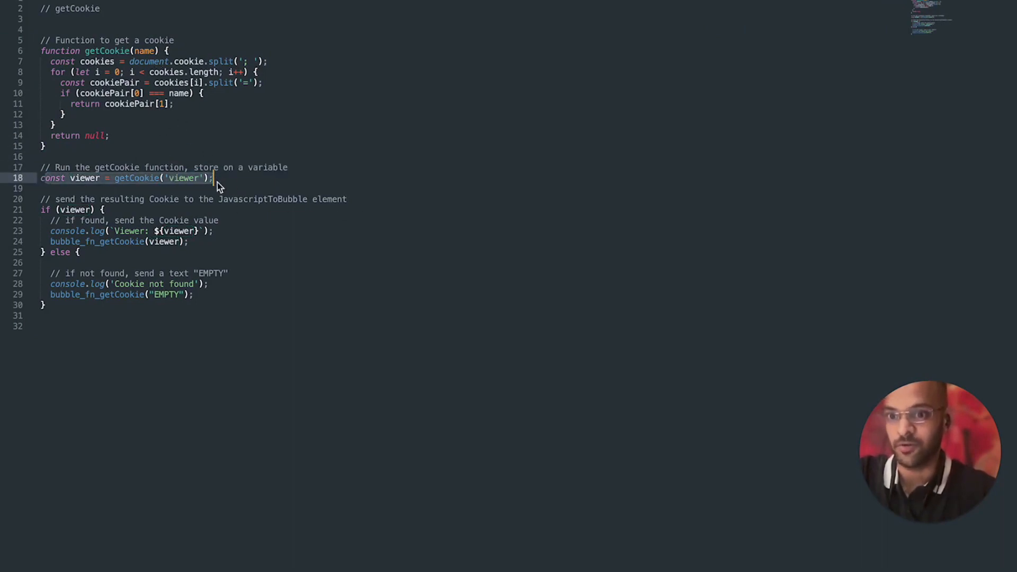
mouse_move(333, 174)
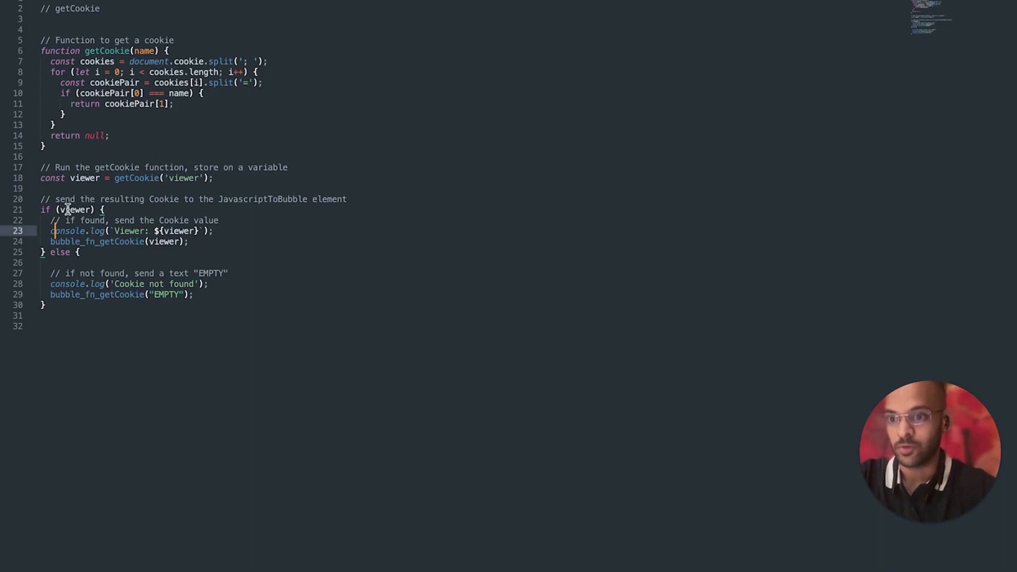
mouse_move(128, 235)
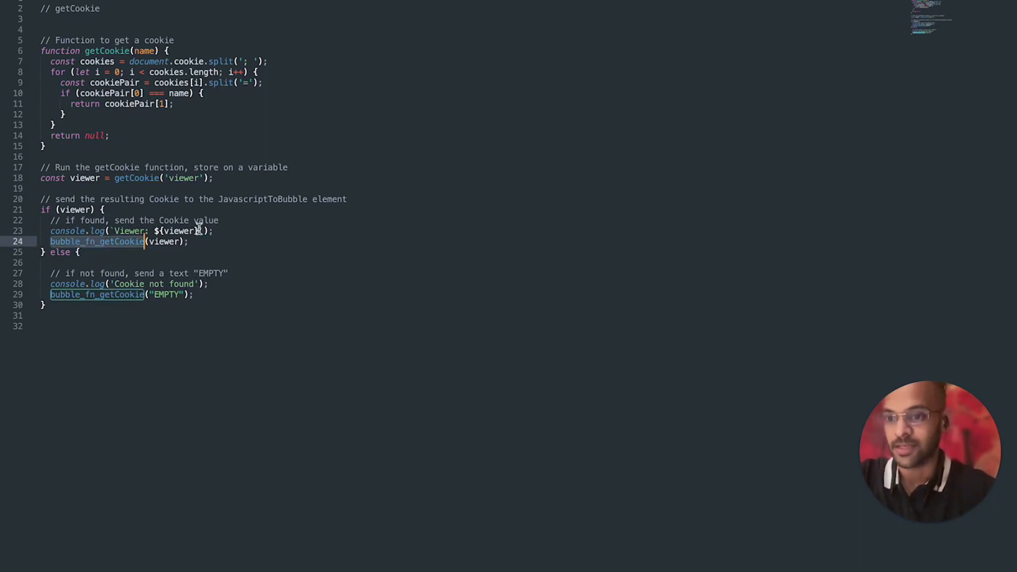
mouse_move(139, 252)
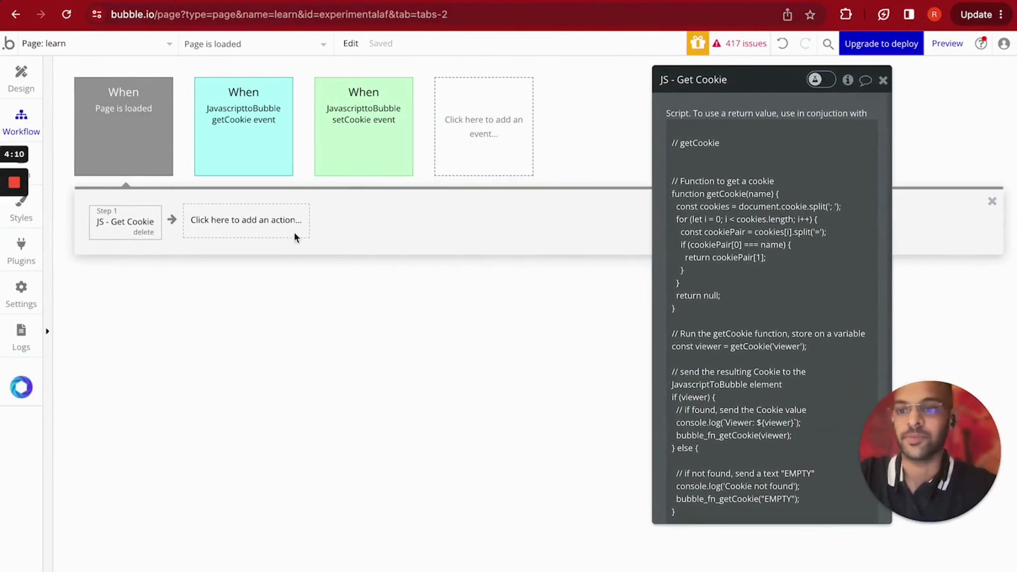
mouse_move(57, 130)
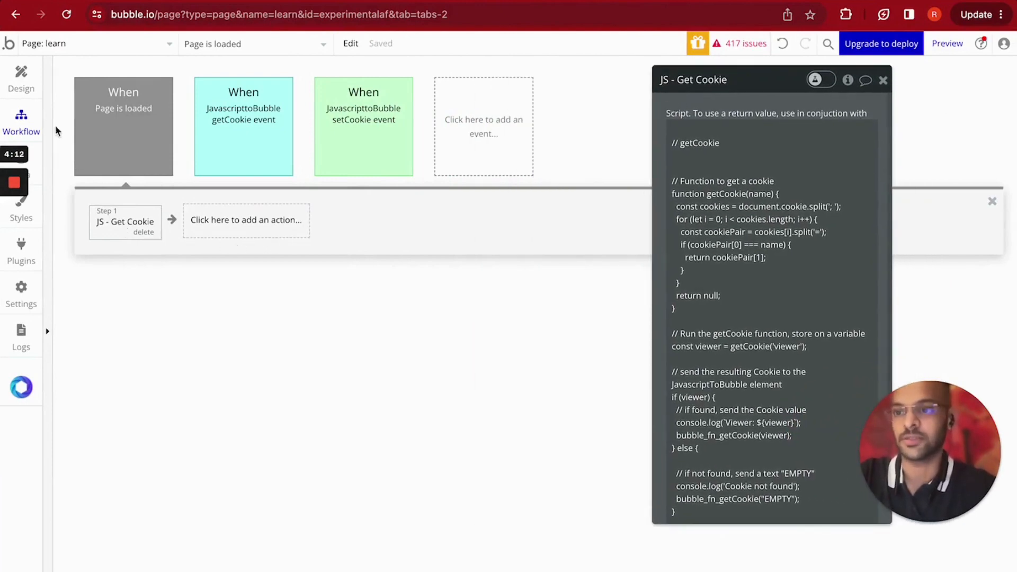
Step: Inspect the getCookie event workflow's Run javascript alert and JS - Set Cookie actions
click(20, 78)
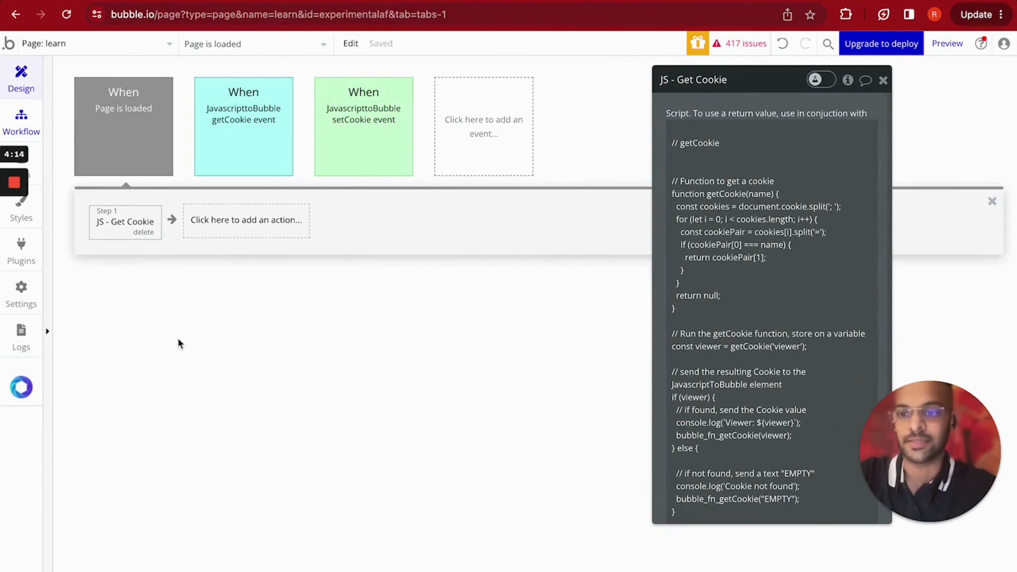
click(21, 78)
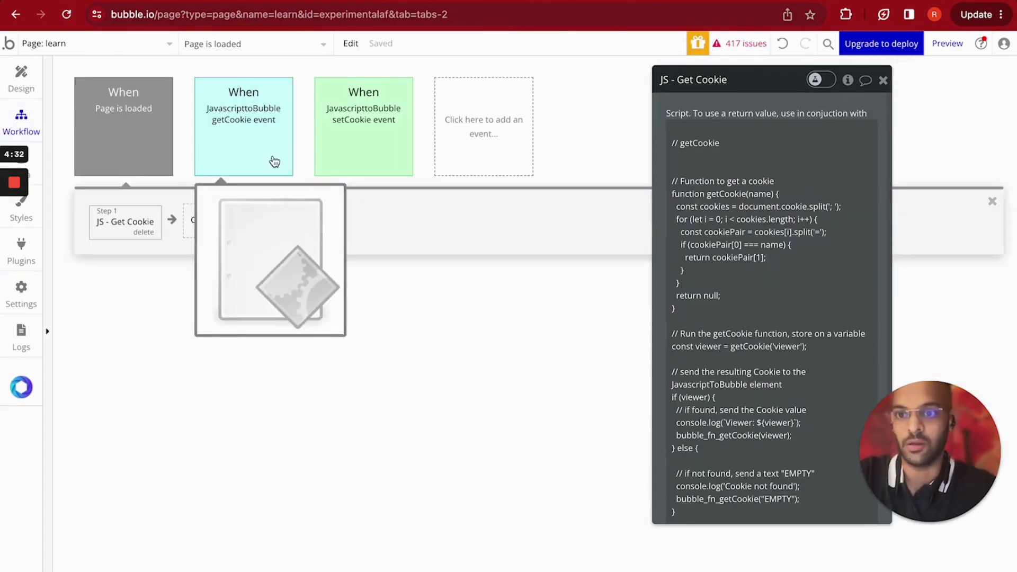
click(243, 126)
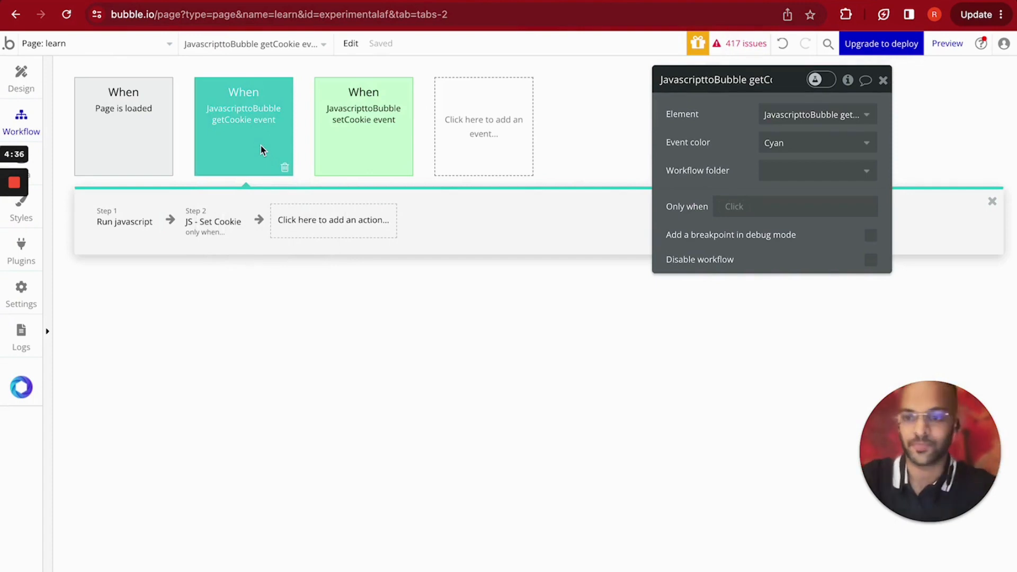
click(123, 127)
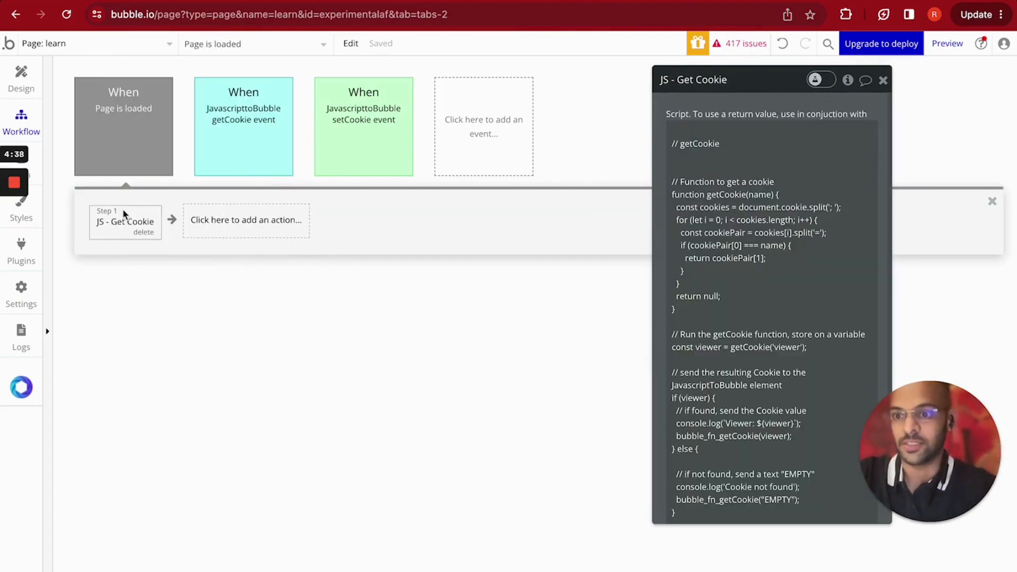
scroll(down, 3)
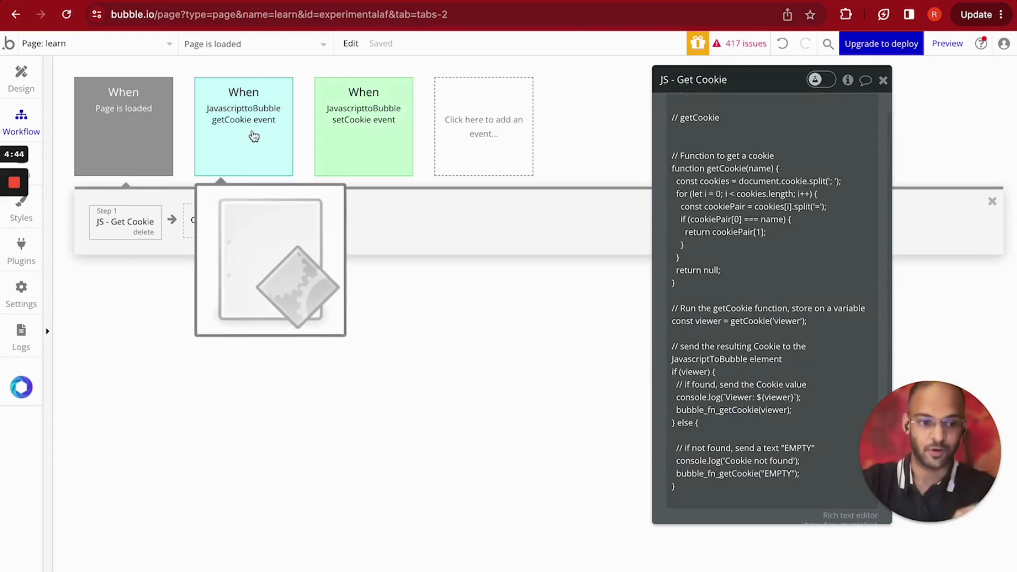
mouse_move(243, 97)
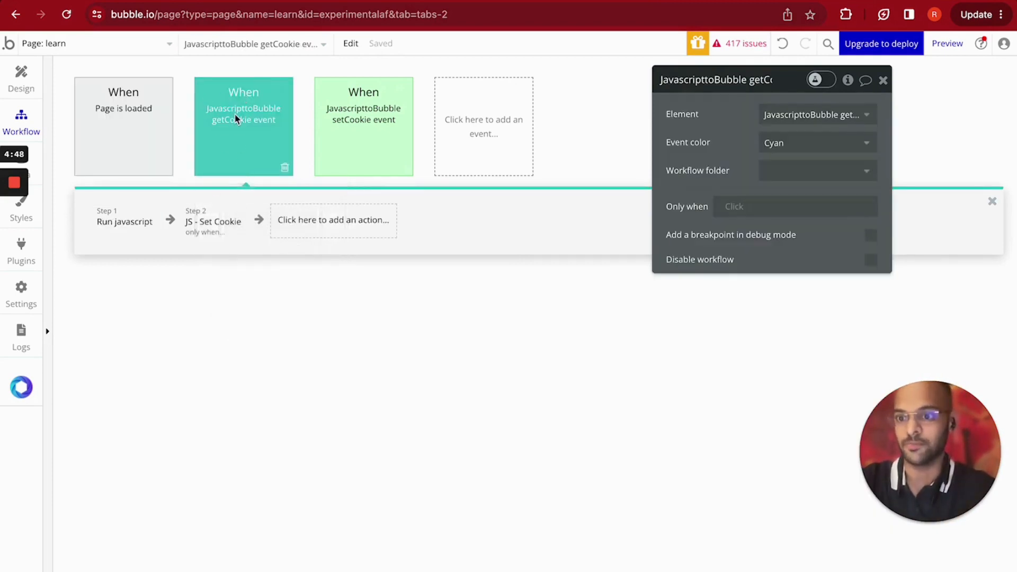
click(124, 217)
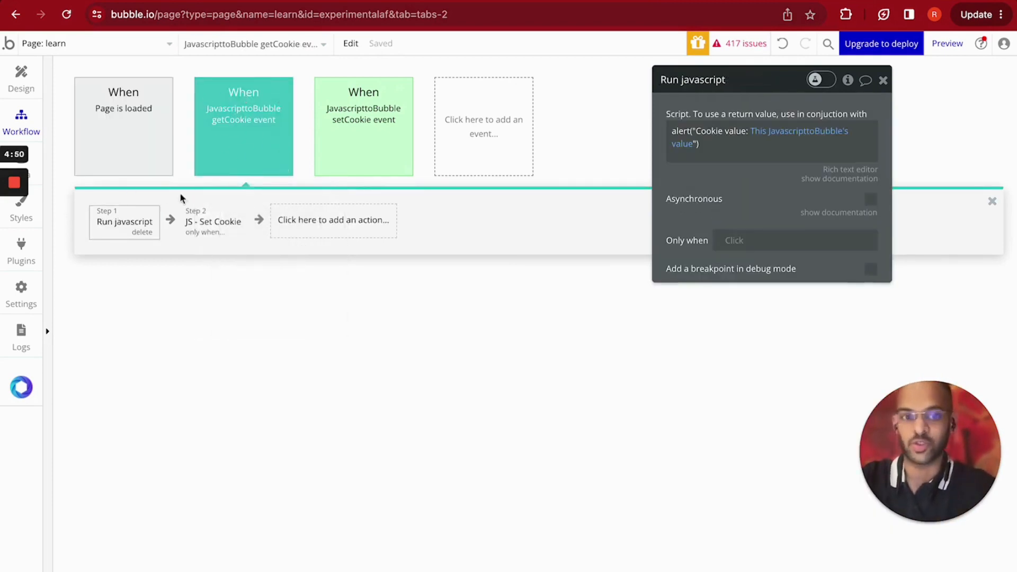
mouse_move(639, 161)
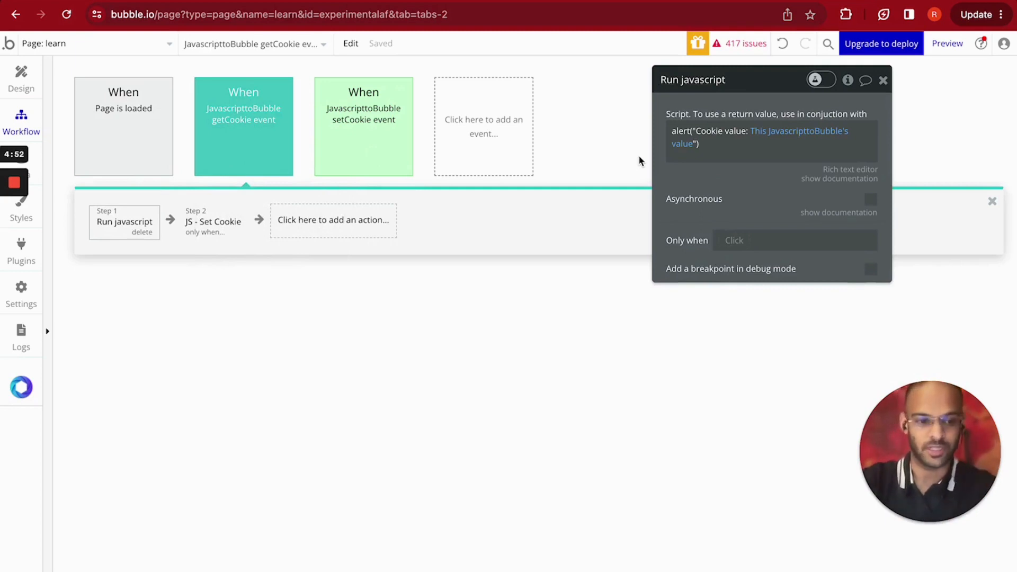
mouse_move(213, 222)
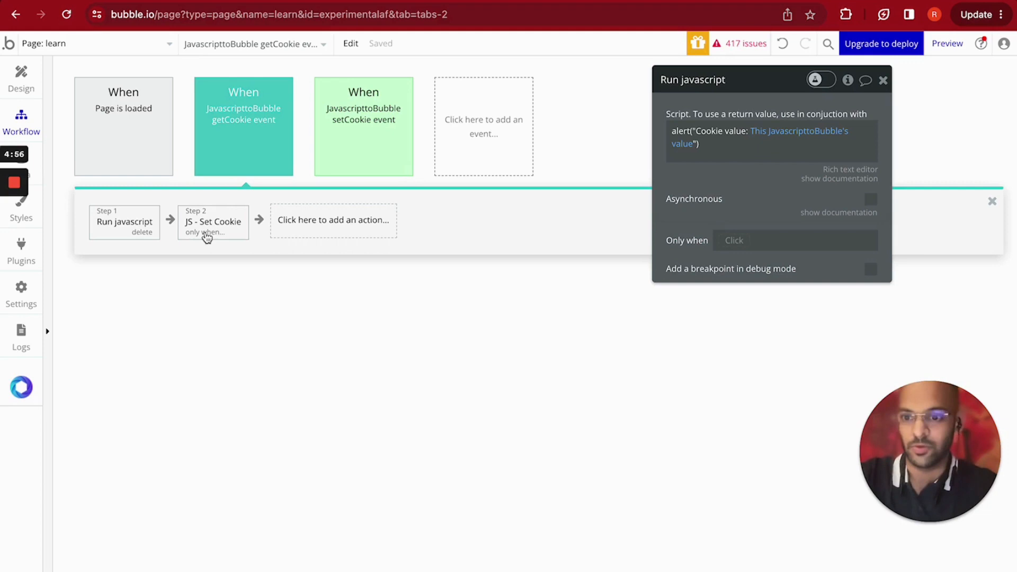
click(212, 222)
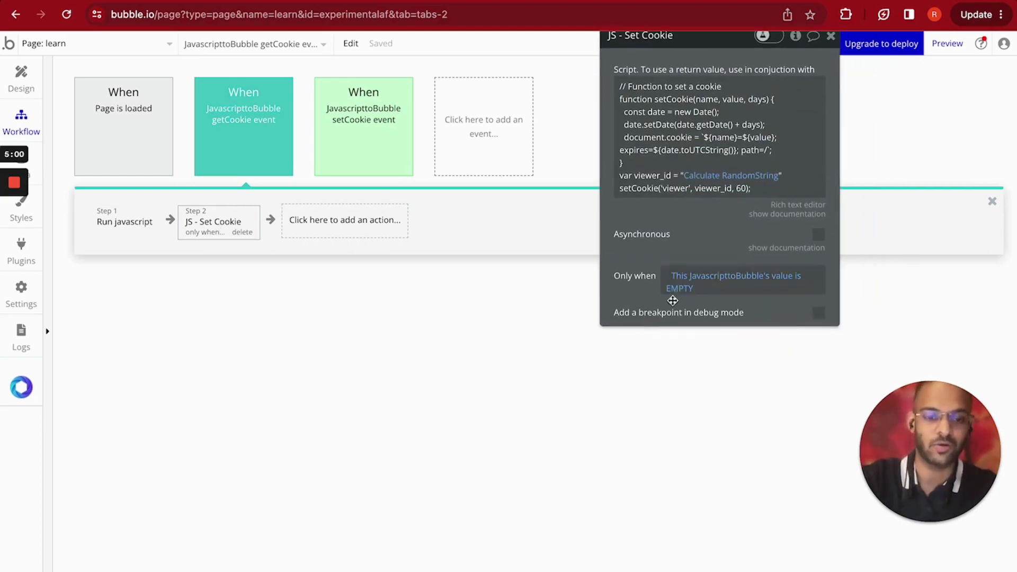
mouse_move(681, 298)
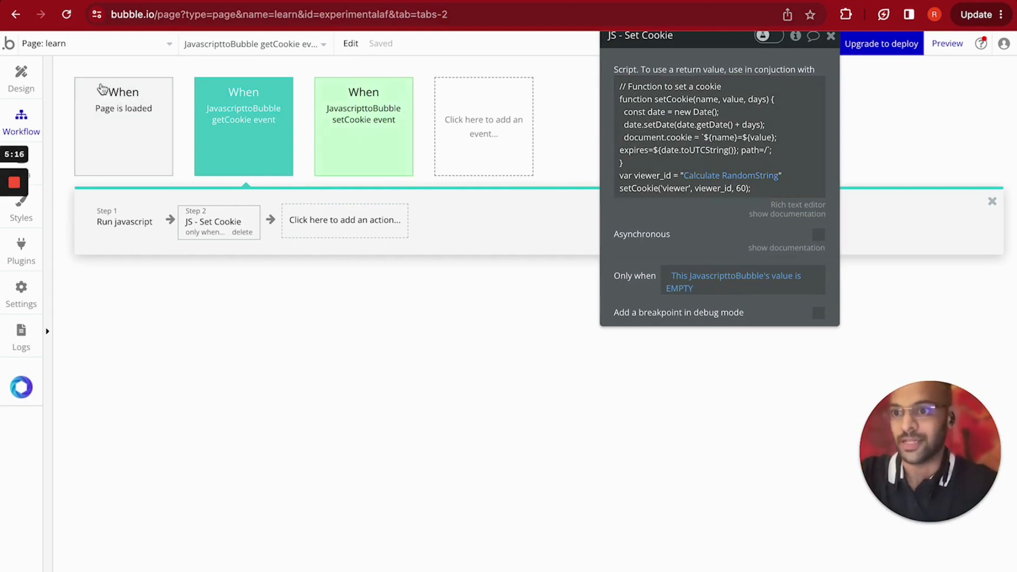
mouse_move(223, 152)
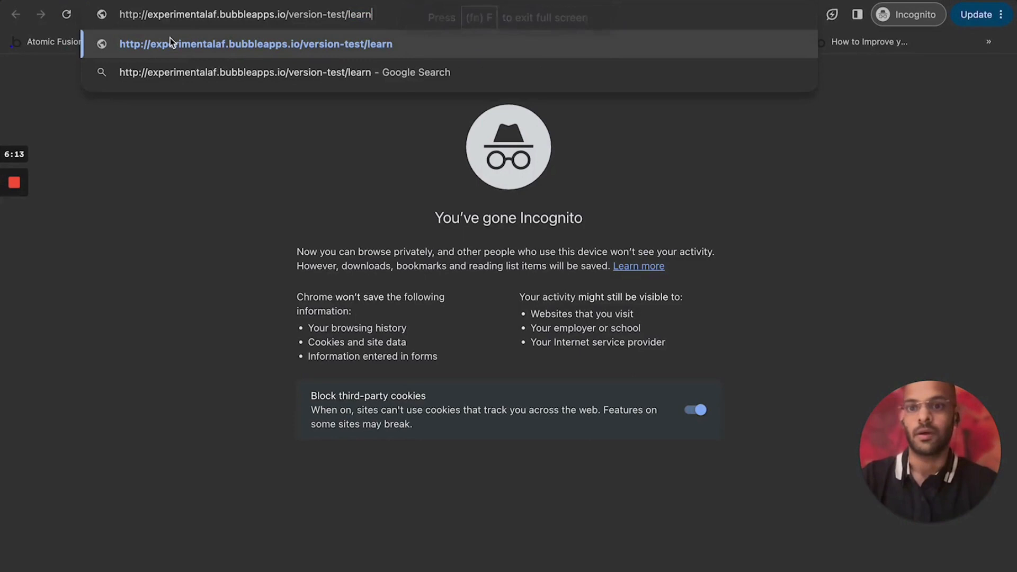
Step: Load the learn test page incognito, dismiss the EMPTY alert, and highlight Cookie Value: EMPTY
key(Return)
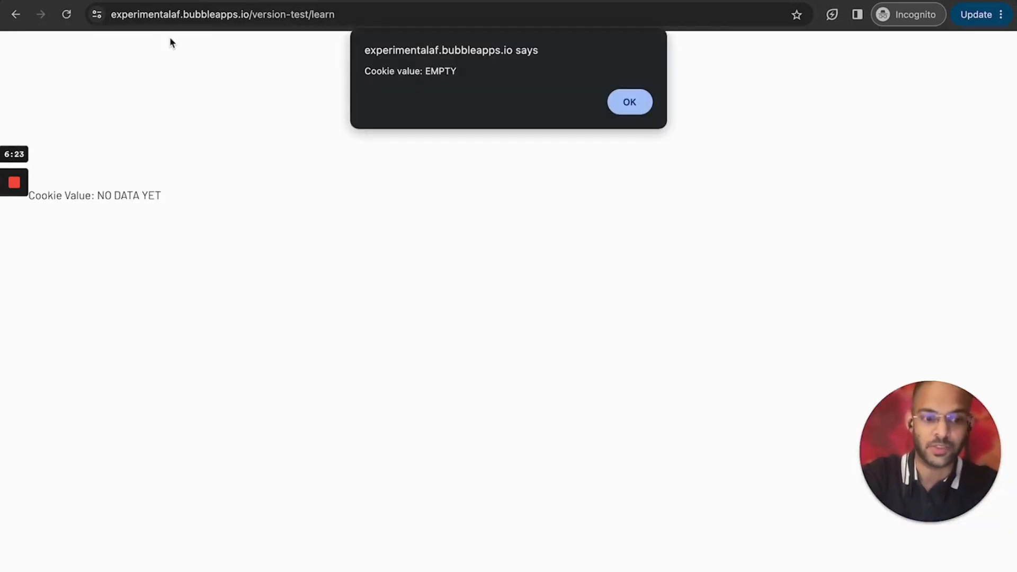
mouse_move(489, 165)
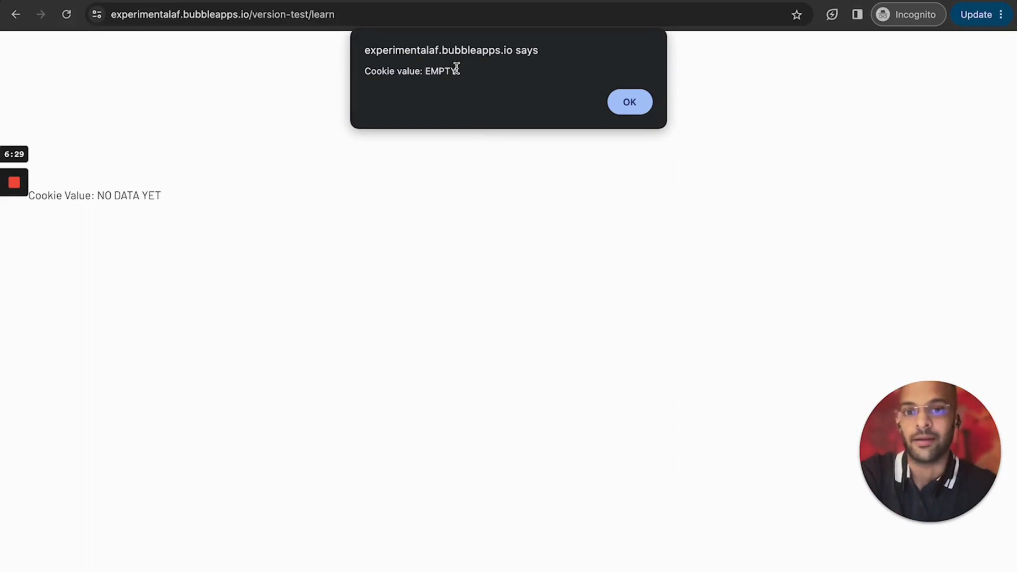
double_click(440, 70)
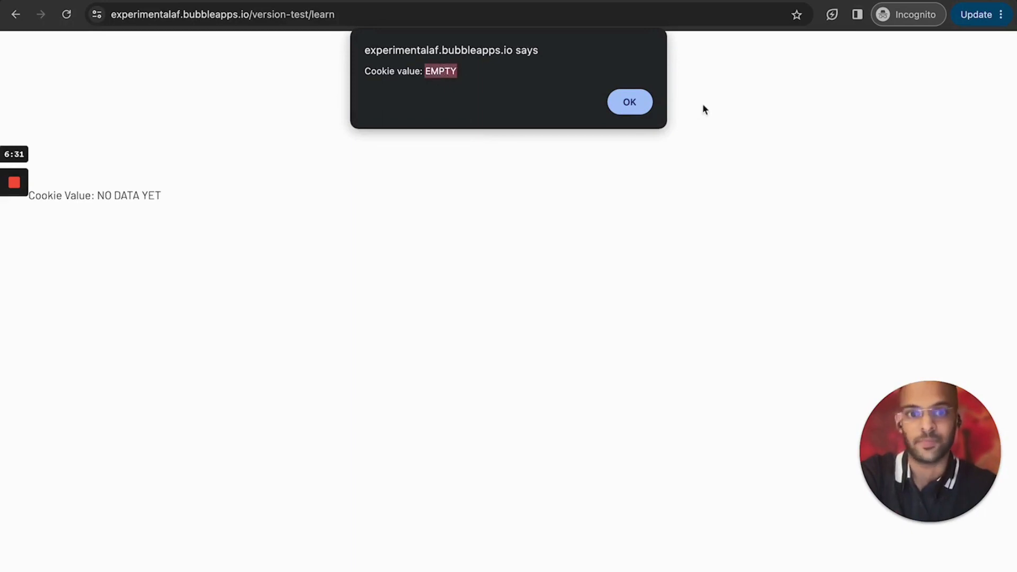
click(628, 102)
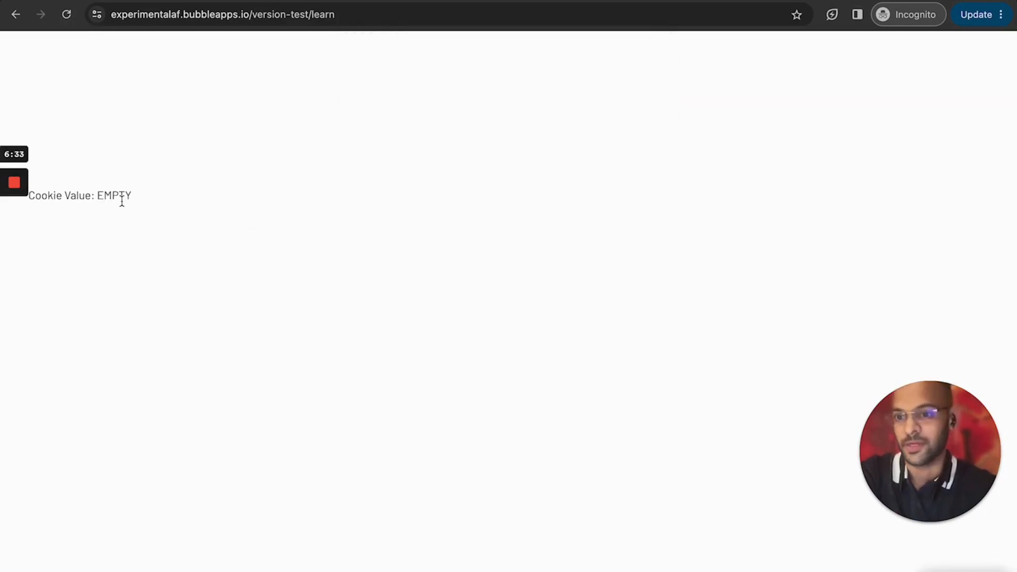
double_click(113, 195)
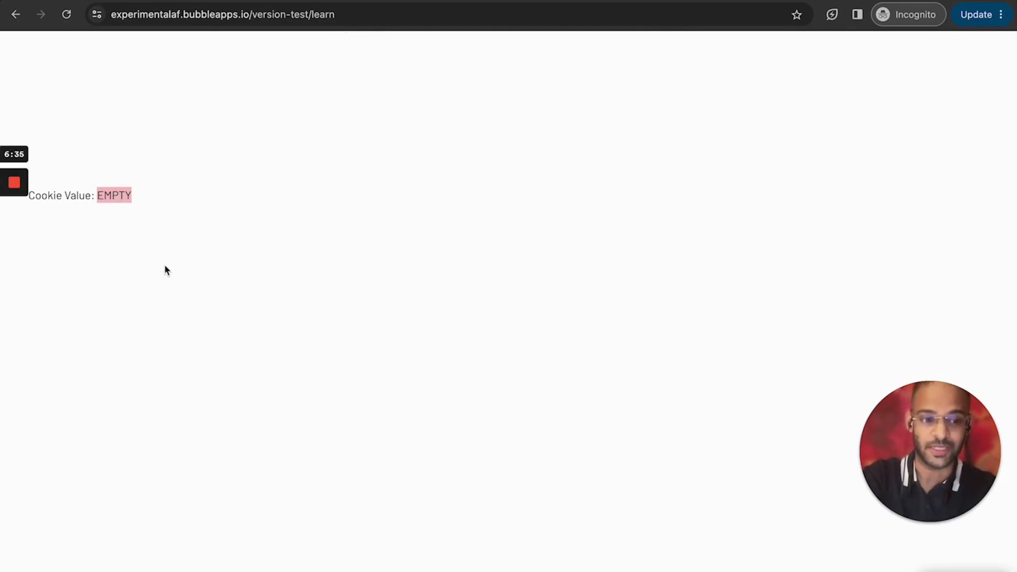
mouse_move(201, 195)
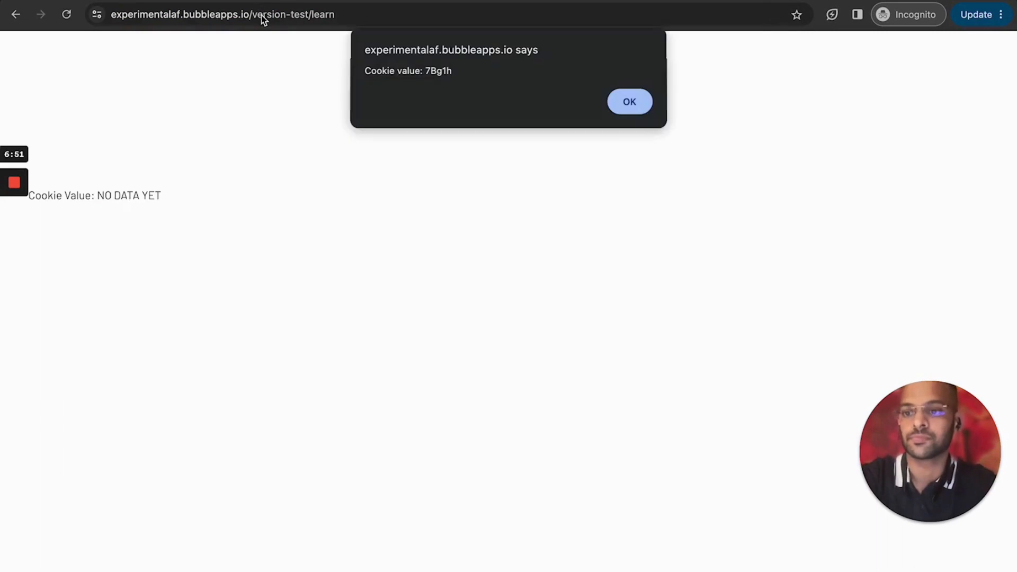
mouse_move(333, 63)
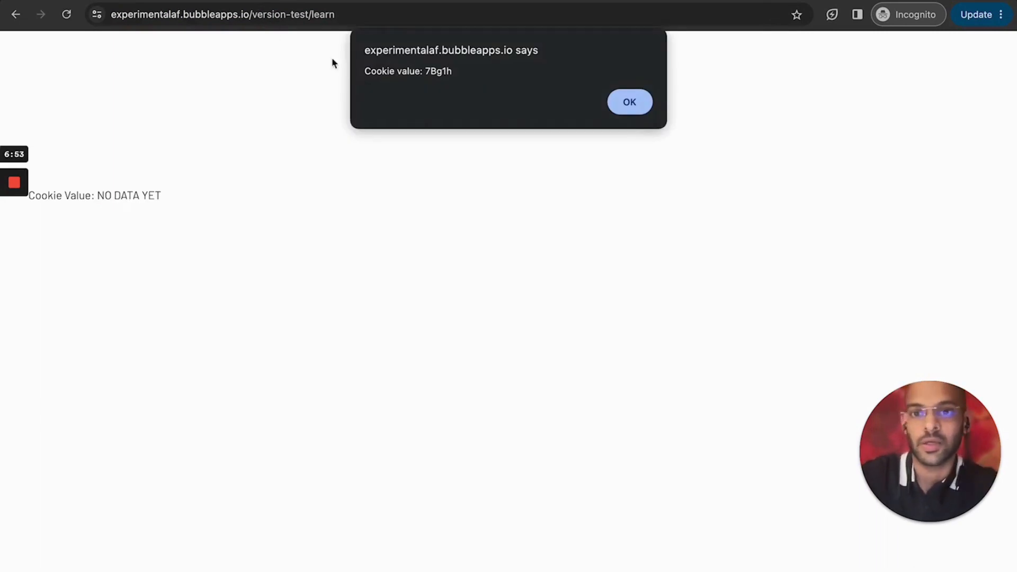
Step: Dismiss the 7Bg1h alert, reload the page, and confirm the alert still reports 7Bg1h
double_click(437, 70)
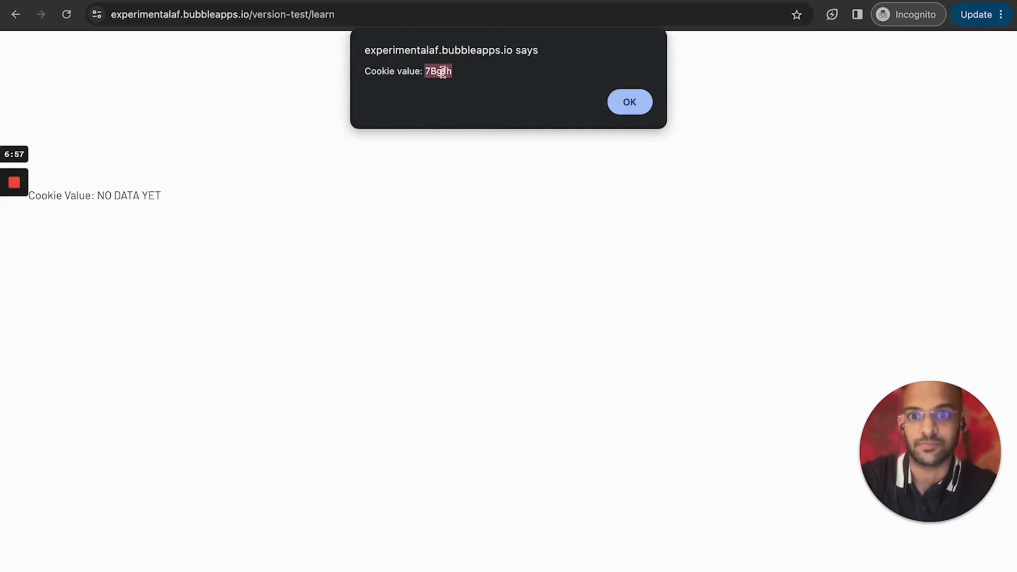
click(629, 102)
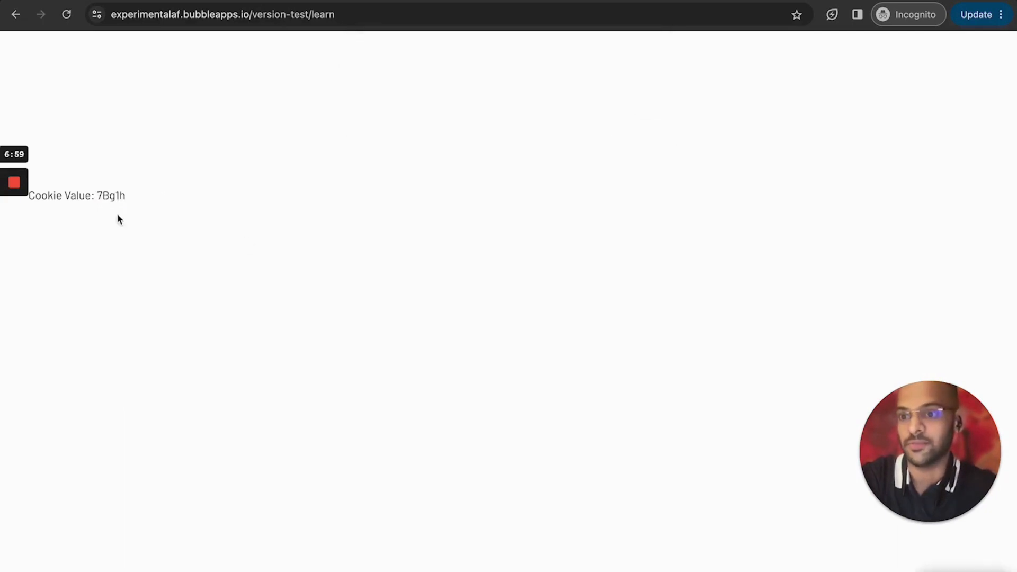
mouse_move(290, 229)
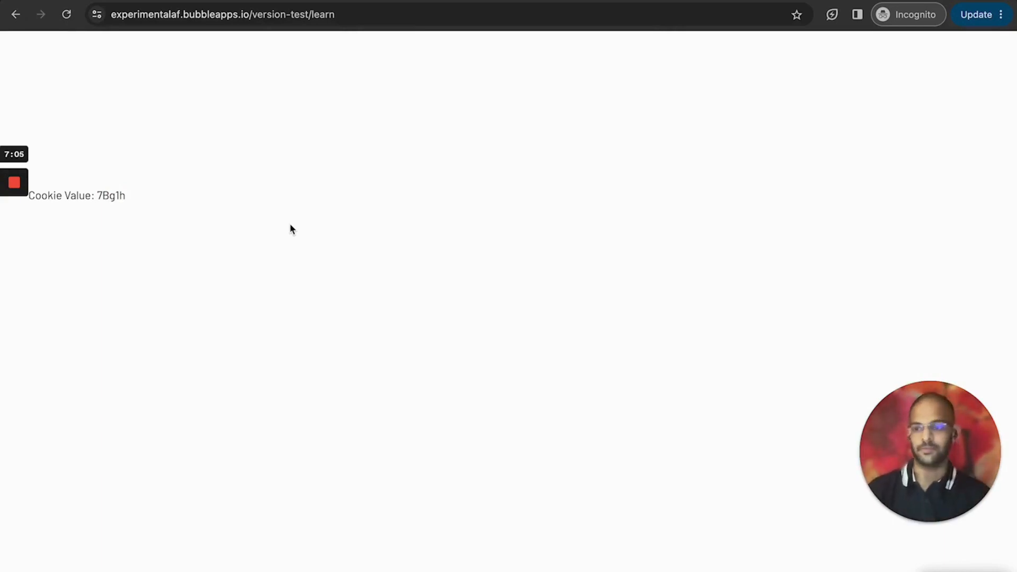
click(66, 14)
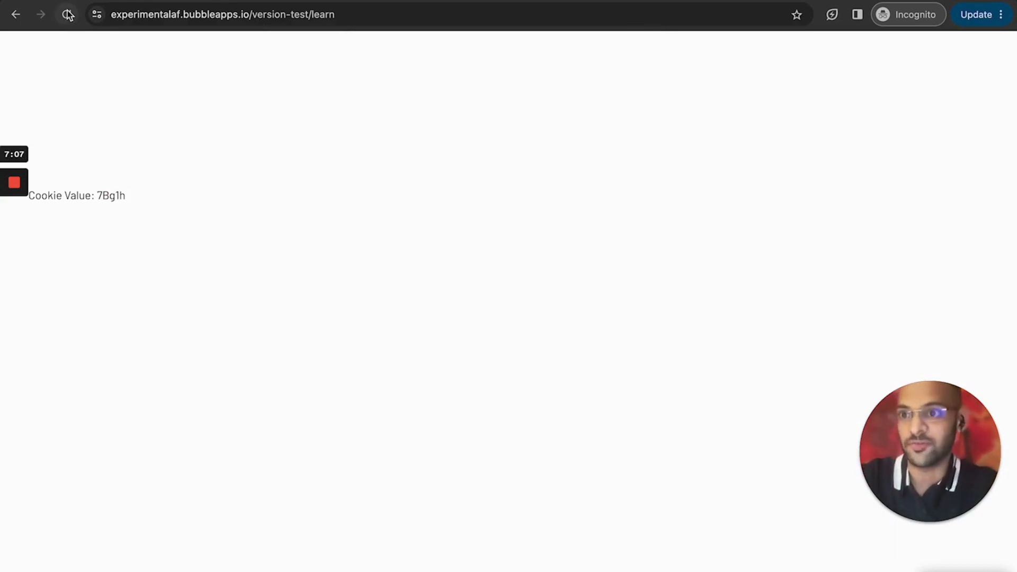
click(67, 14)
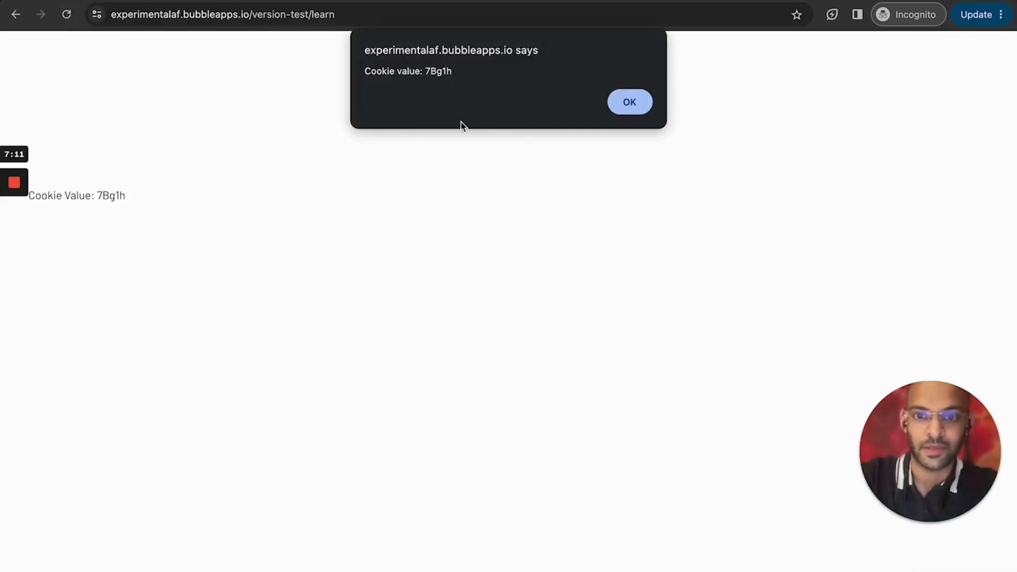
double_click(437, 70)
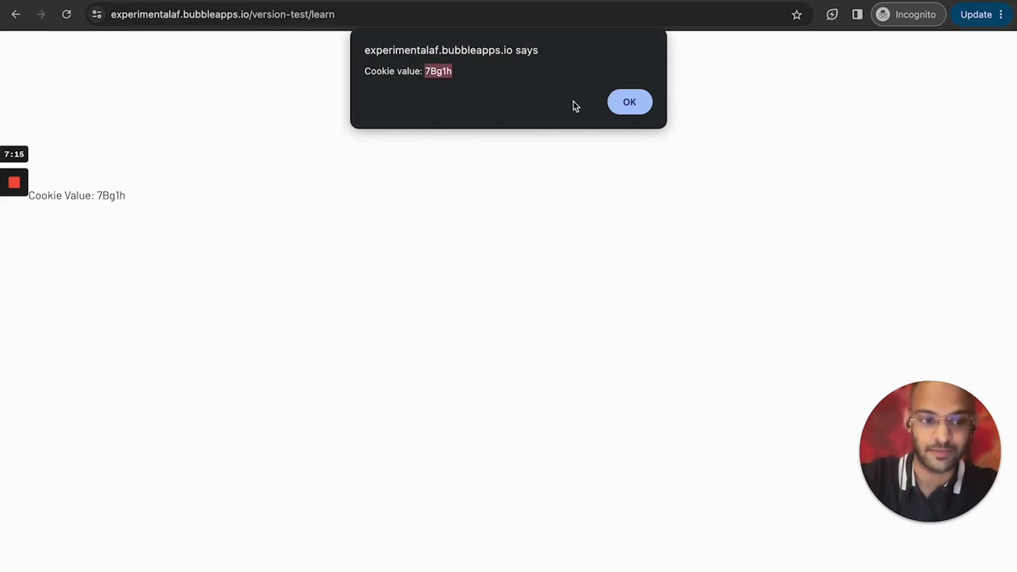
click(629, 102)
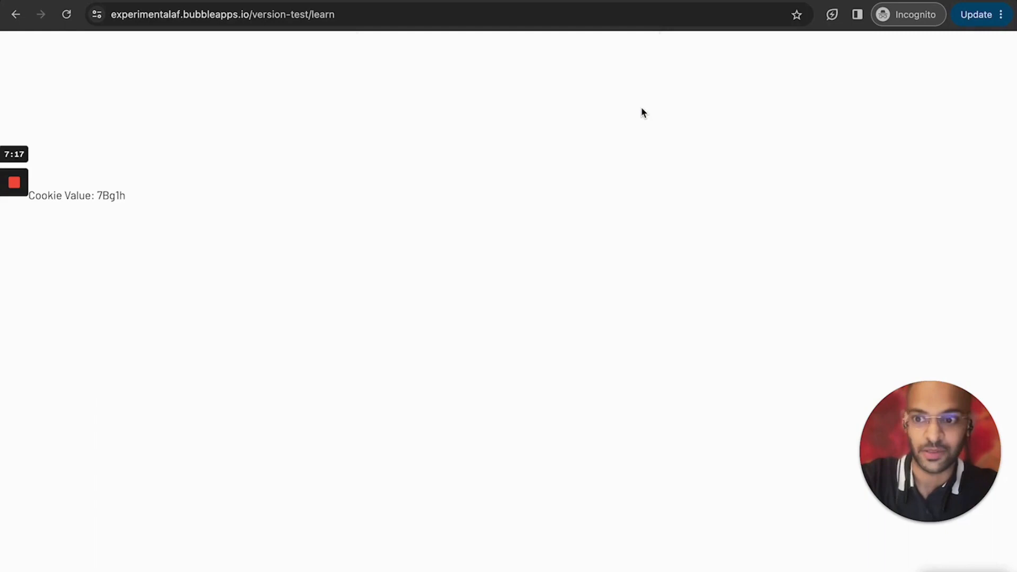
mouse_move(385, 118)
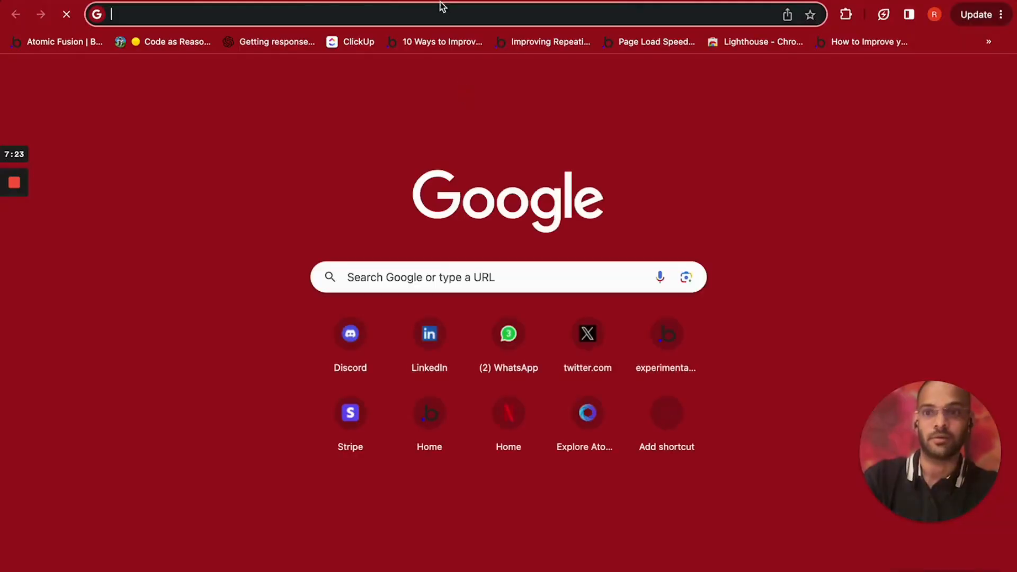
Step: Load the version-test learn URL, dismissing the EMPTY alert and then the IU05c alert
text(http://experimentalaf.bubbleapps.io/version-test/learn/sample:custom.chapter?debug_mode=true)
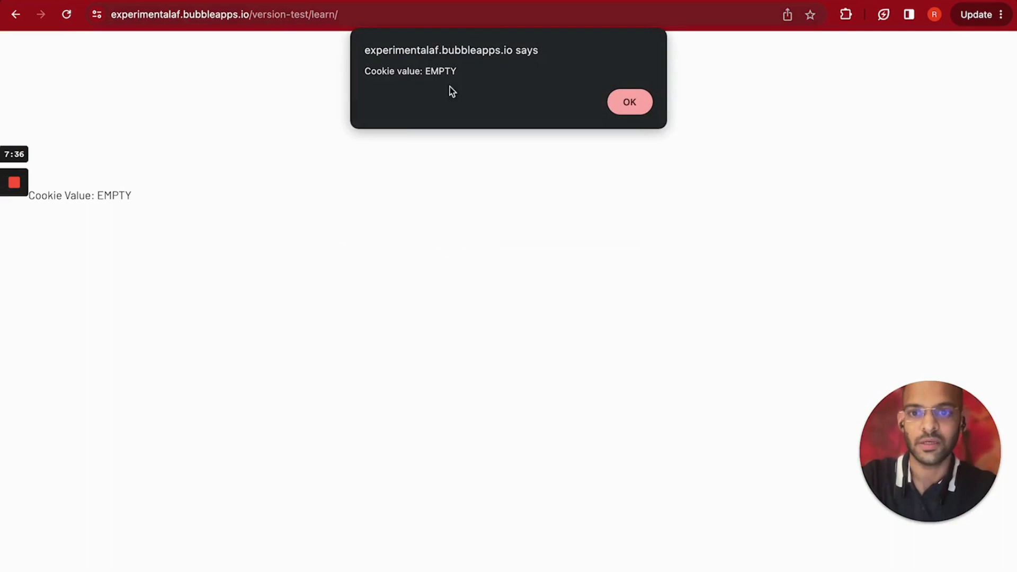
click(629, 102)
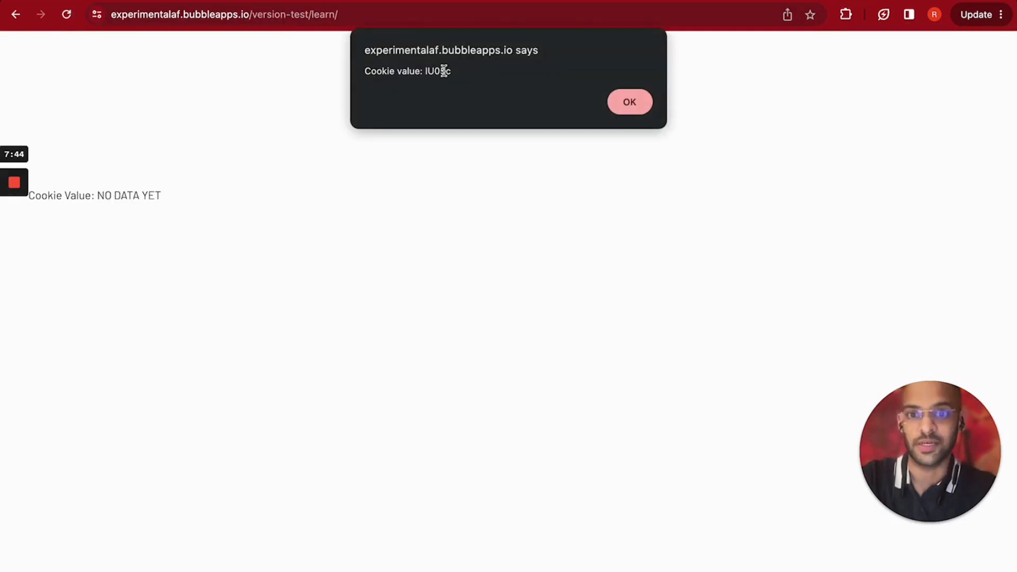
click(628, 102)
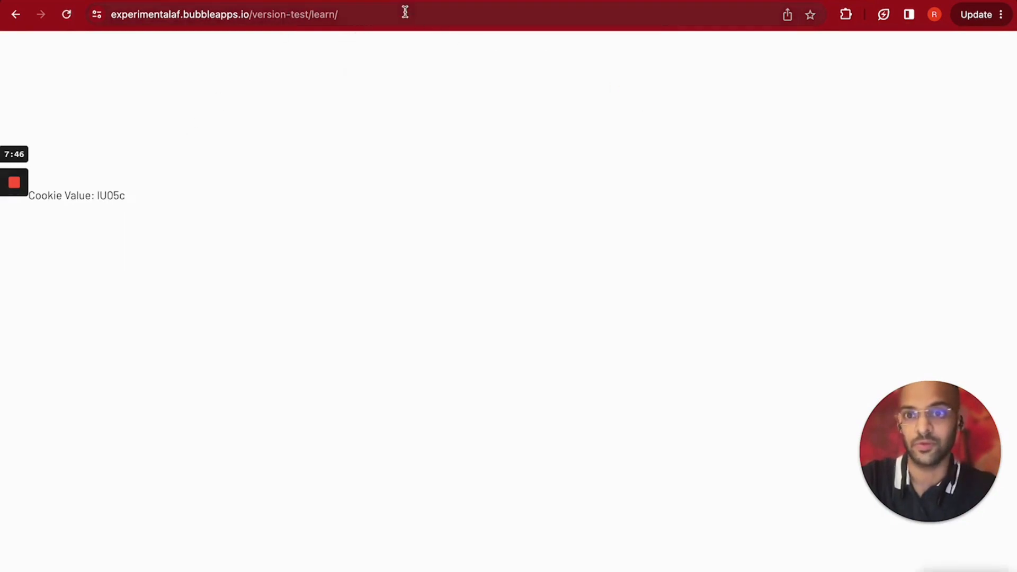
mouse_move(564, 96)
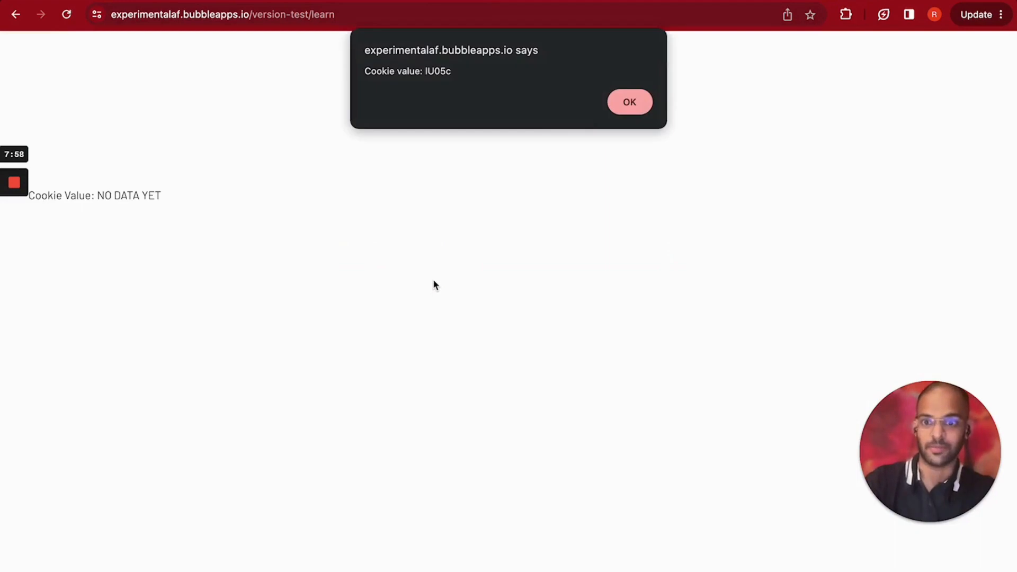
Step: Dismiss the IU05c alert after reloading and highlight the IU05c cookie value on the page
click(629, 102)
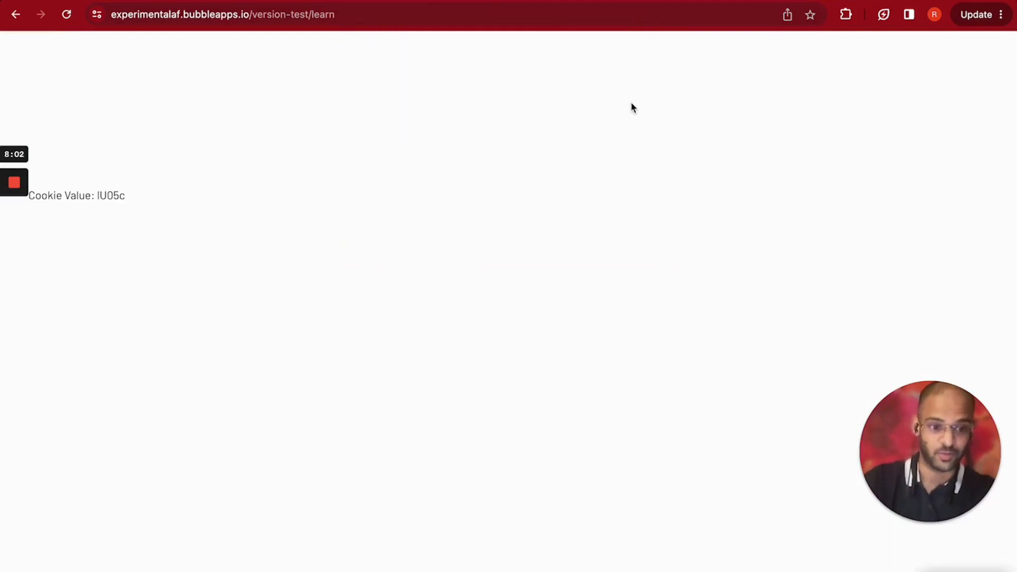
mouse_move(121, 208)
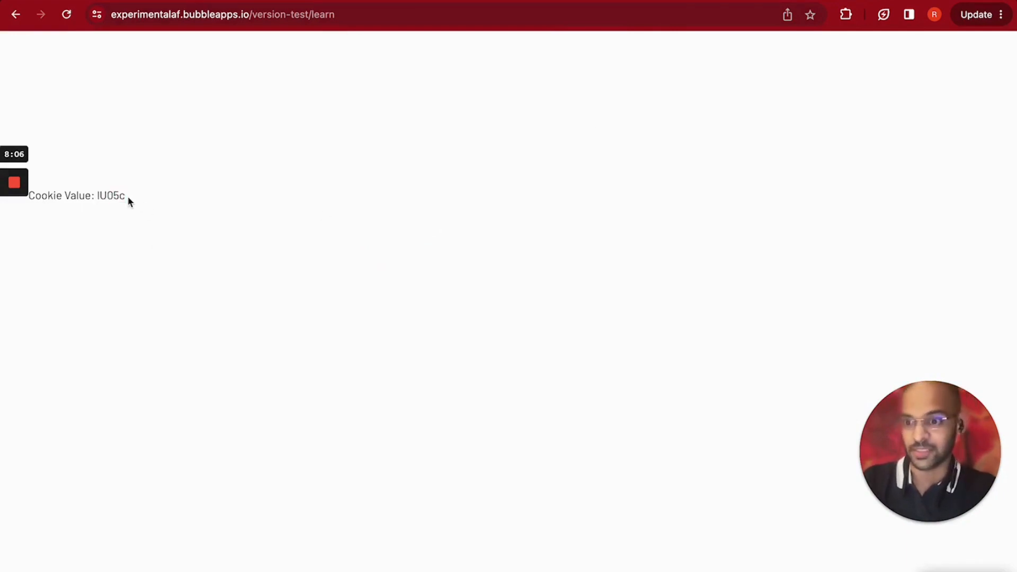
double_click(110, 196)
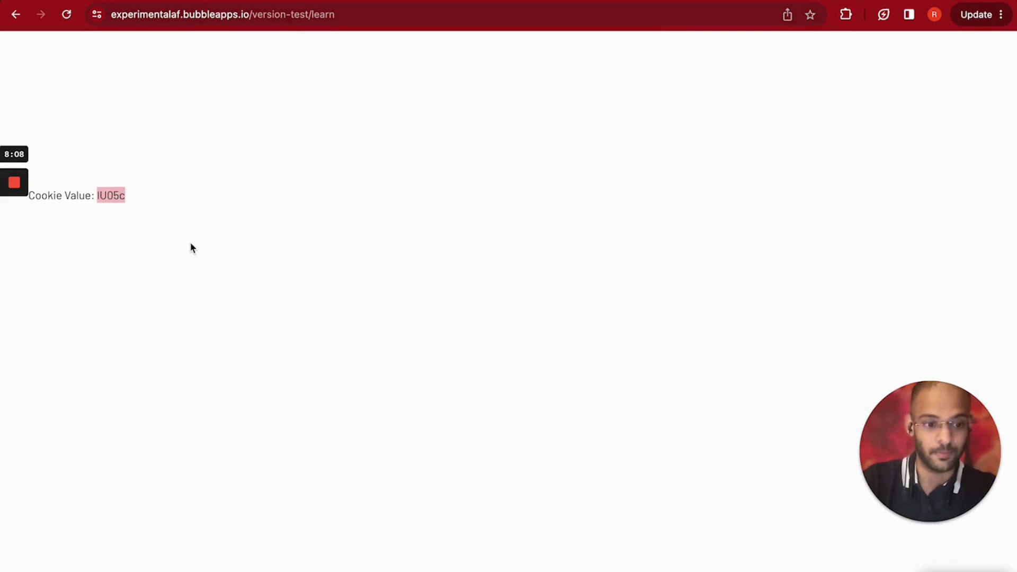